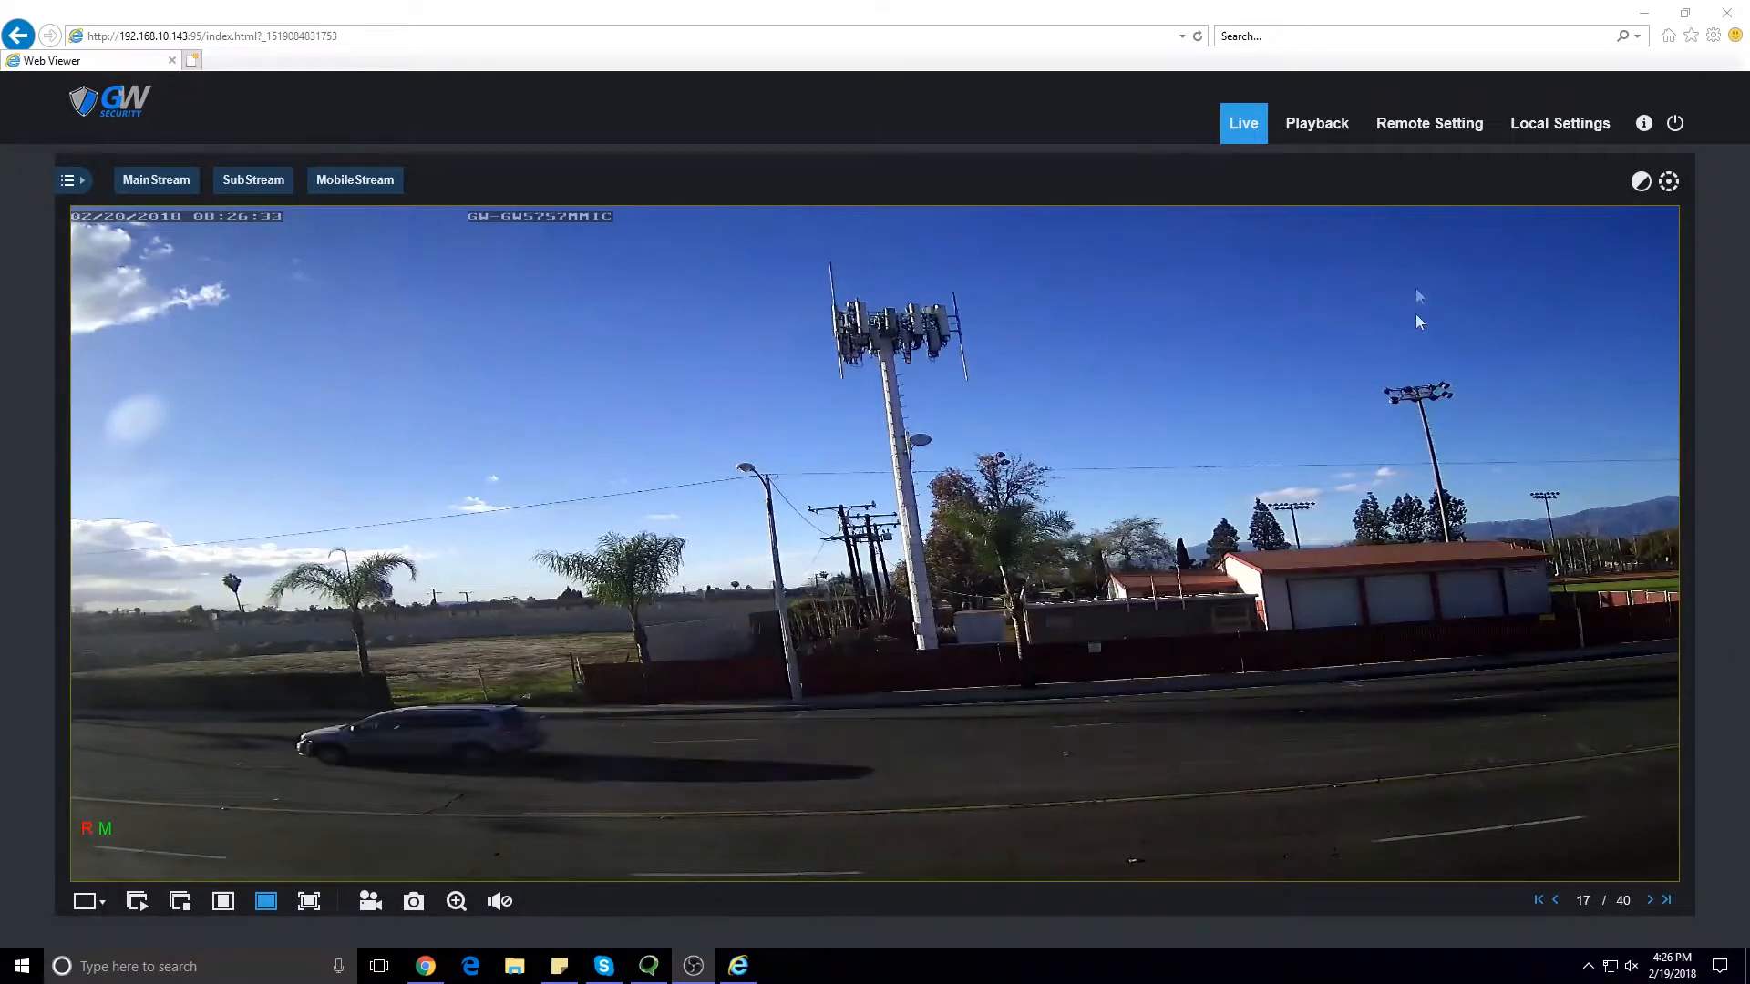
# Step: Leave live view for Remote Setting, landing on the Display > IP Camera channel list
pyautogui.click(1429, 122)
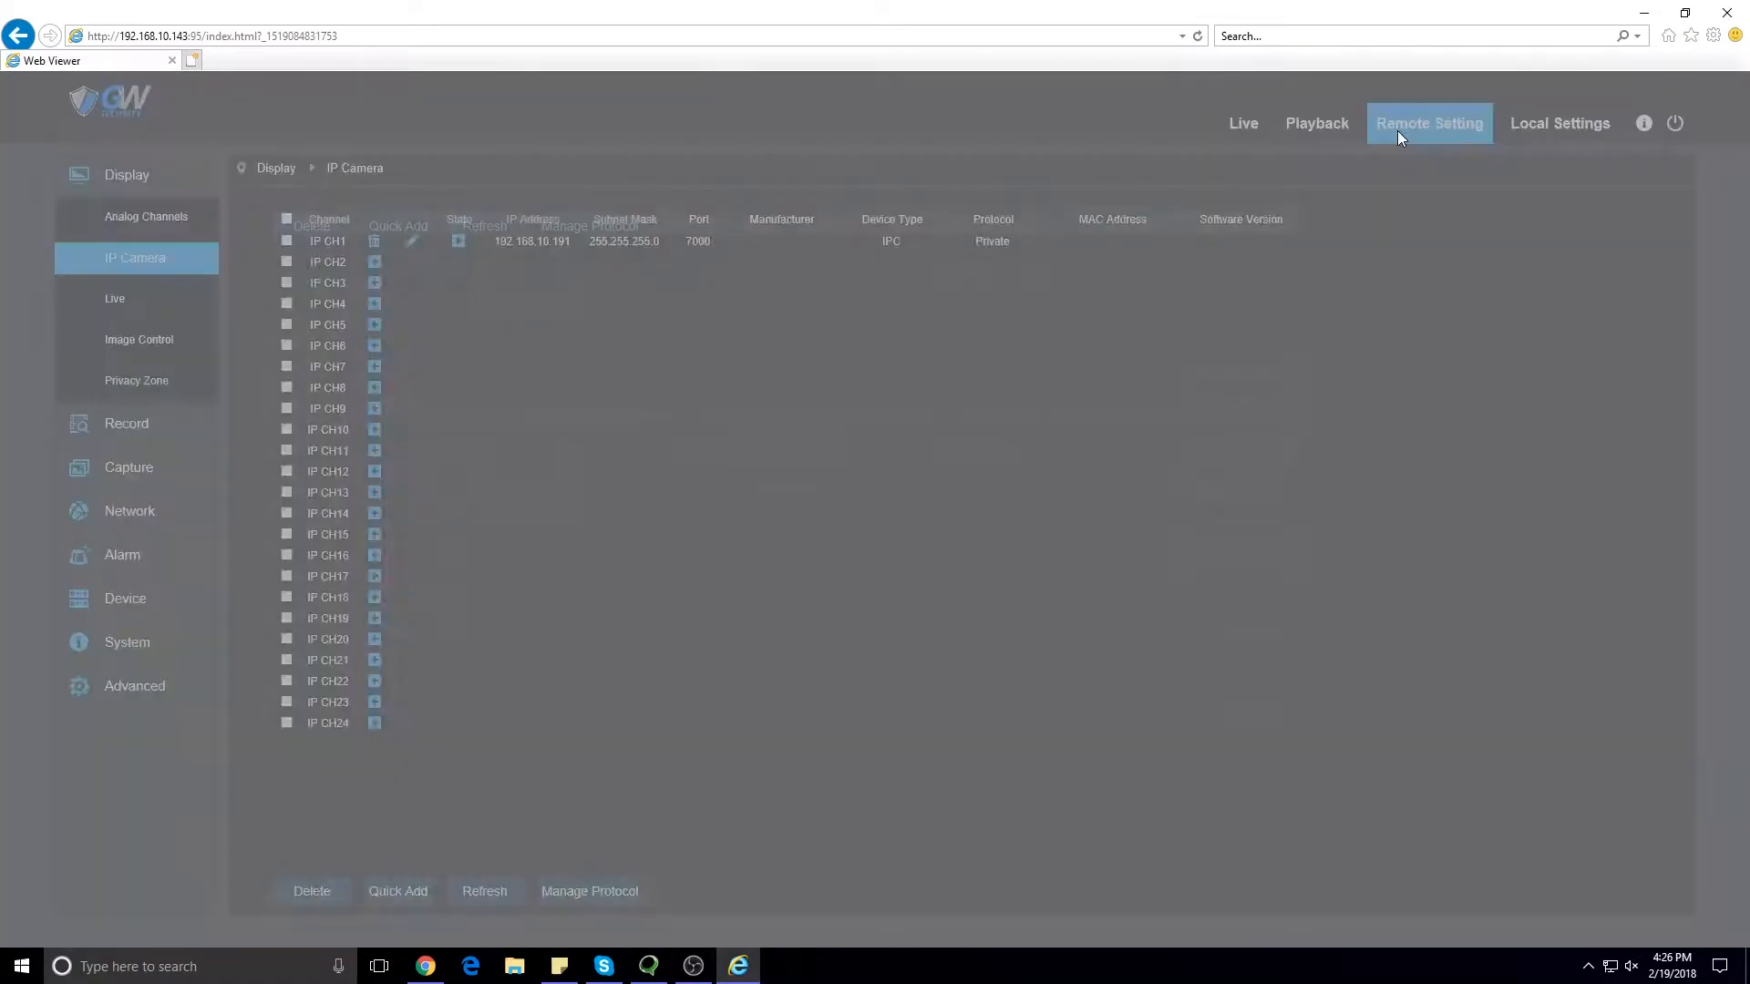
pyautogui.click(484, 891)
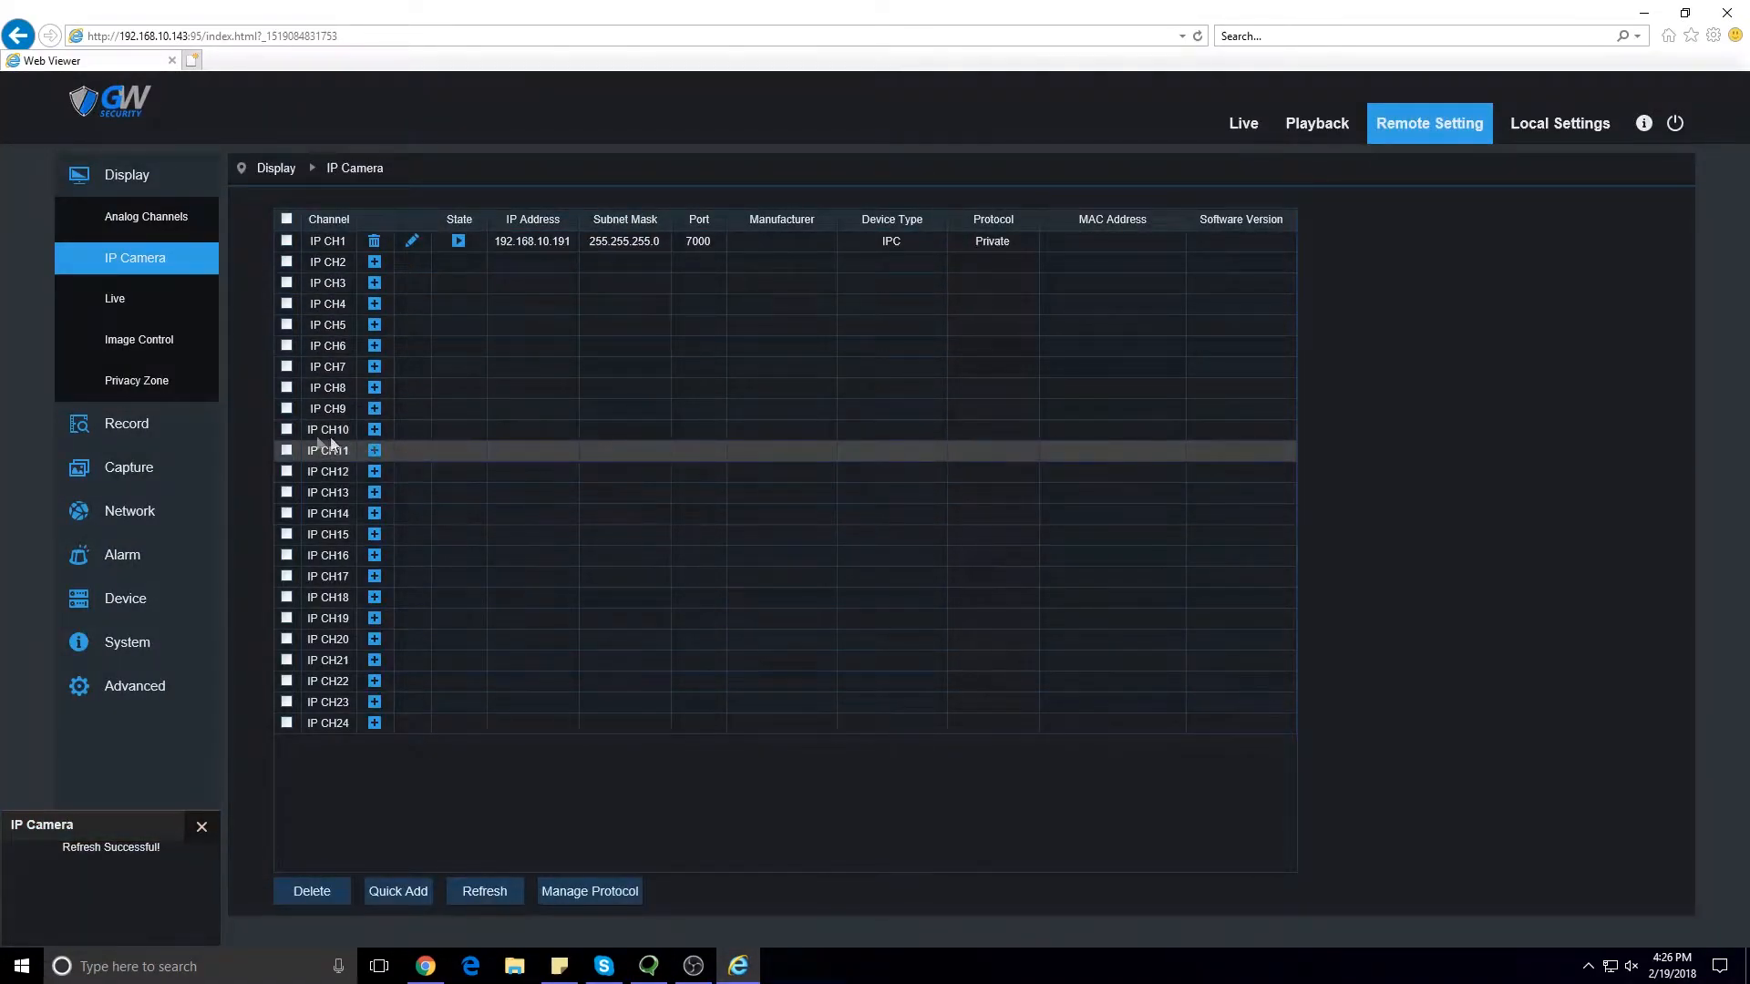
# Step: In Record > Schedule, extend CH01's Sunday motion recording to cover the full 00–24 hours
pyautogui.click(126, 423)
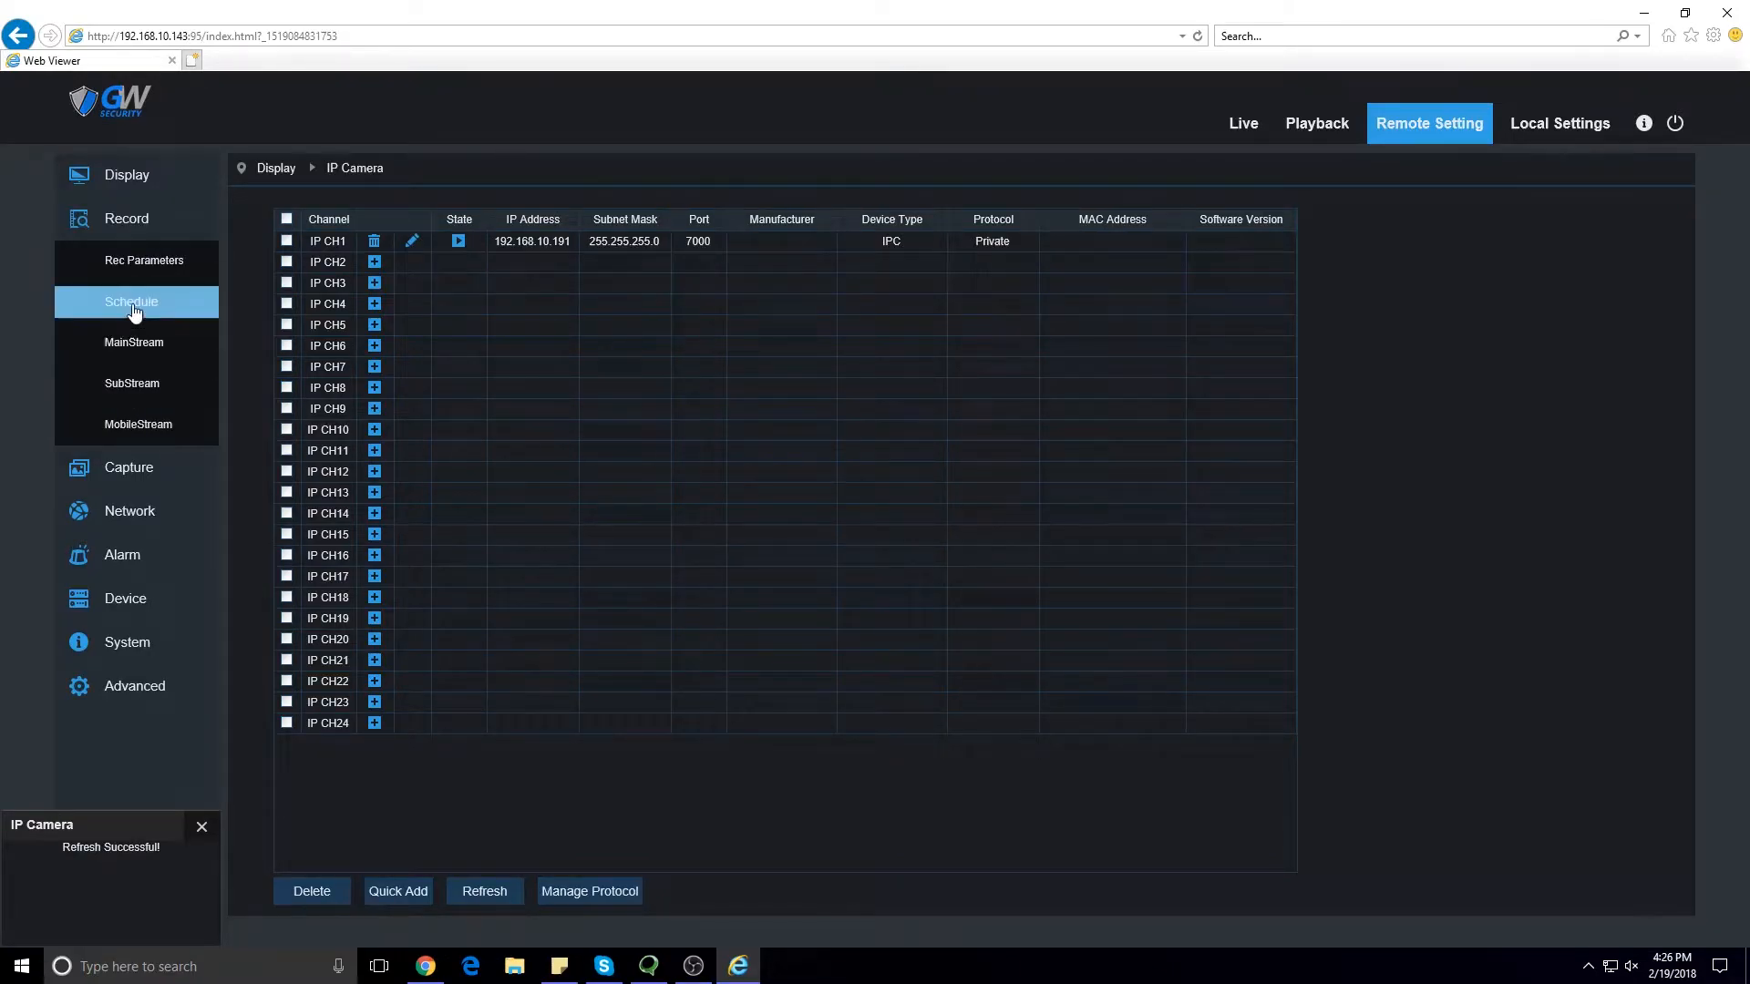
pyautogui.click(131, 300)
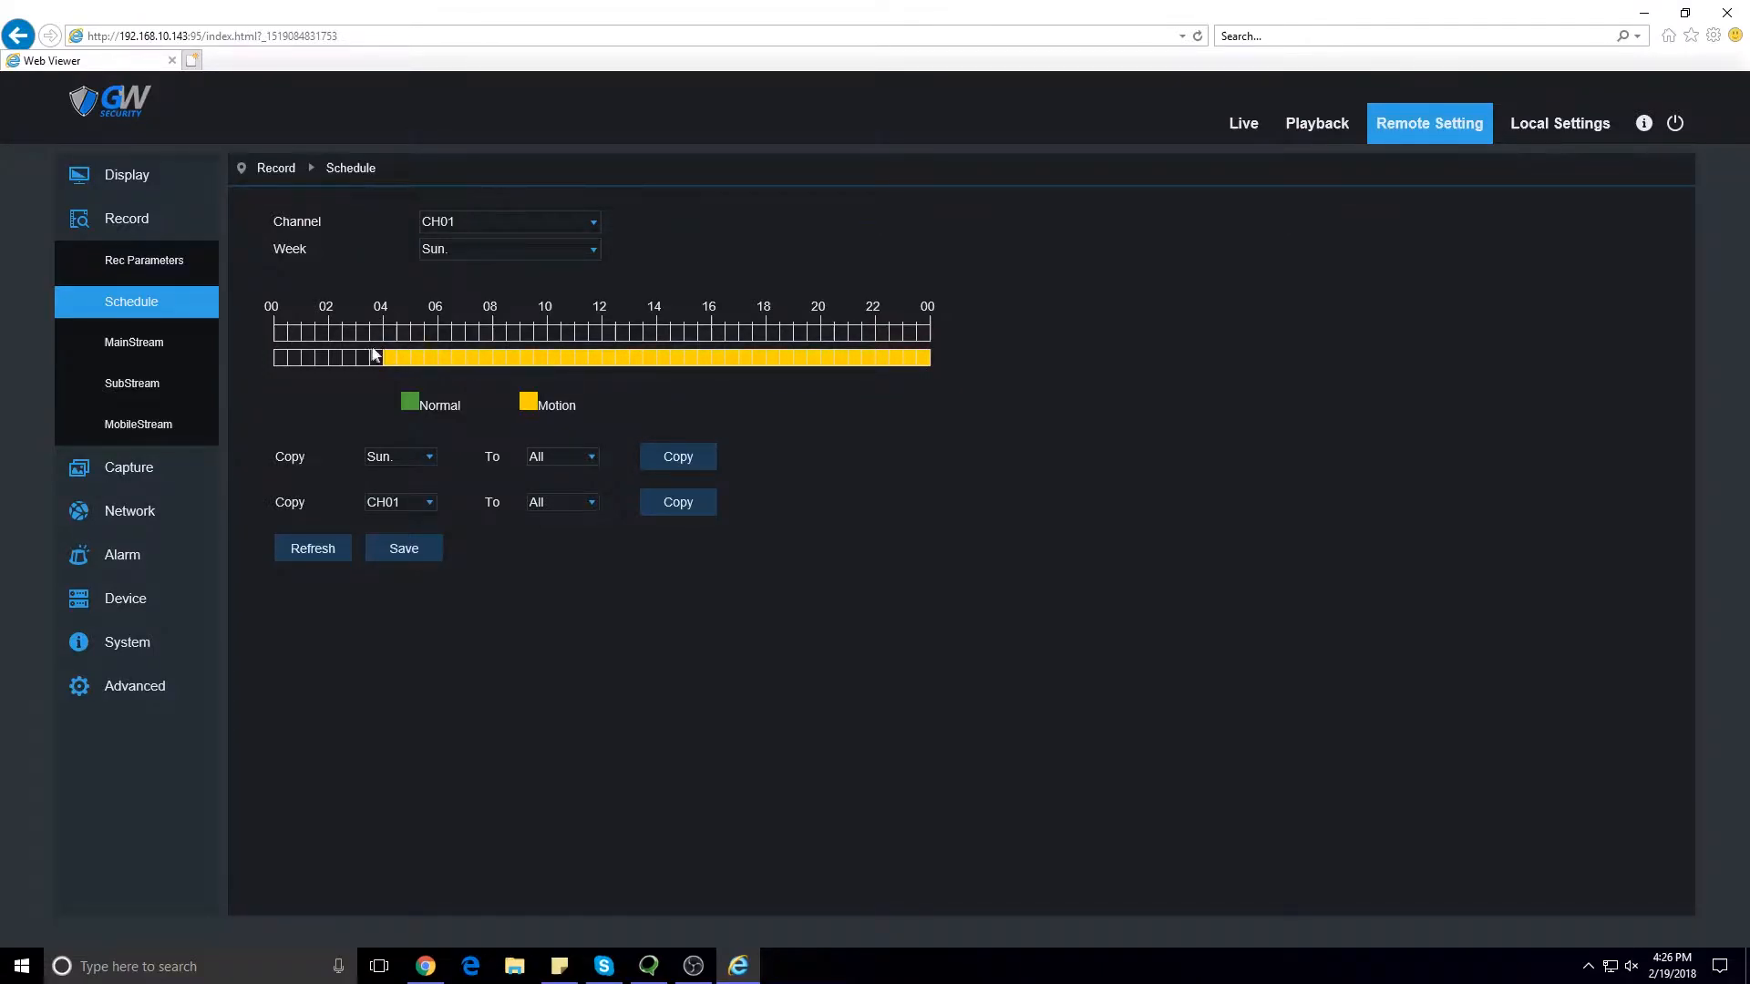
pyautogui.moveTo(374, 358); pyautogui.dragTo(301, 357)
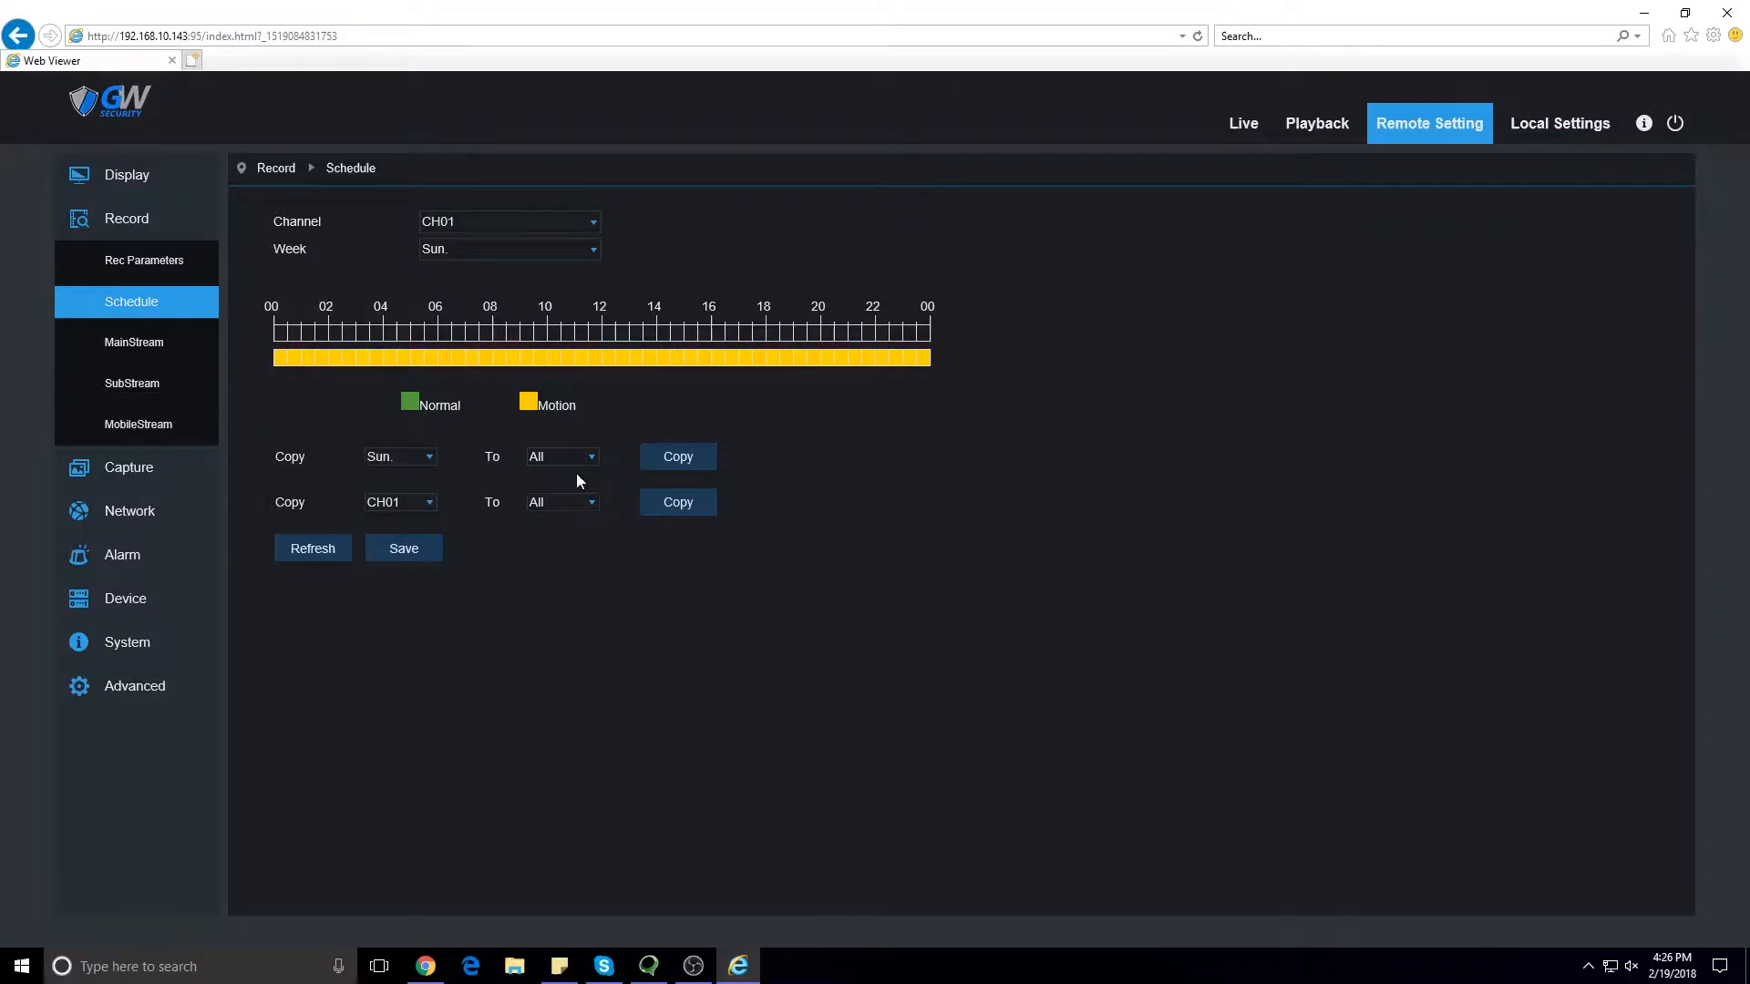
# Step: Copy Sunday's schedule to all days and CH01's to all channels, then save the schedule
pyautogui.click(676, 456)
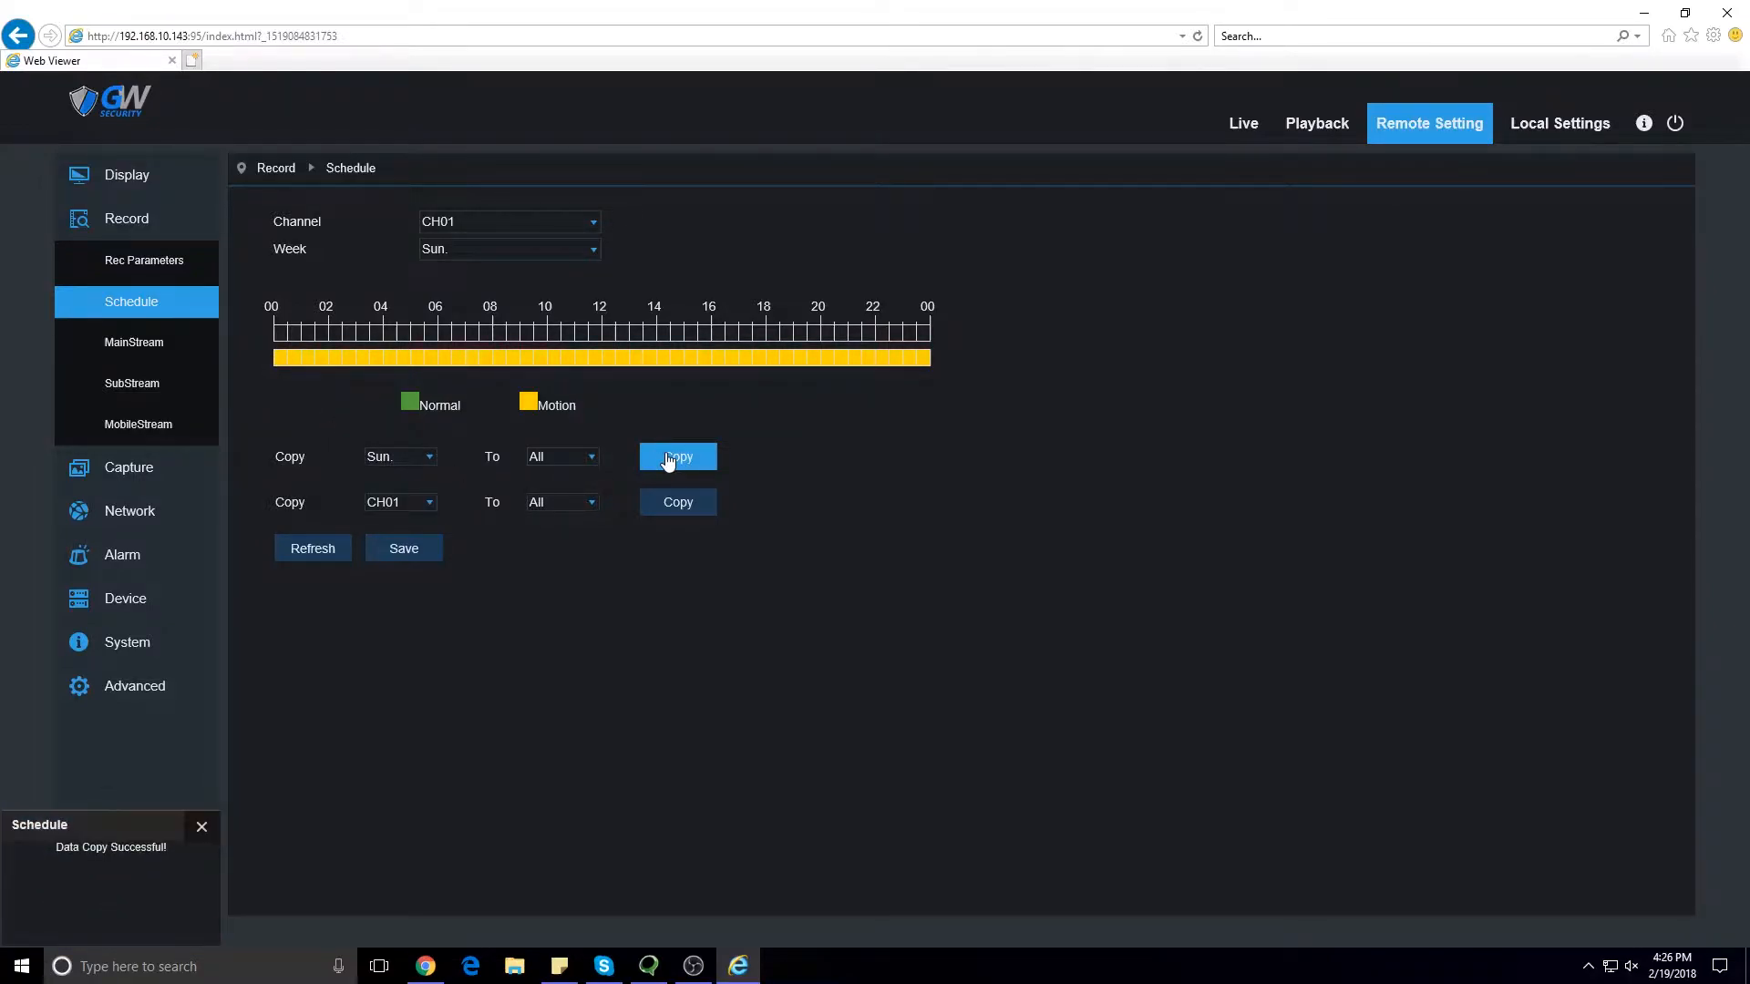
pyautogui.click(678, 503)
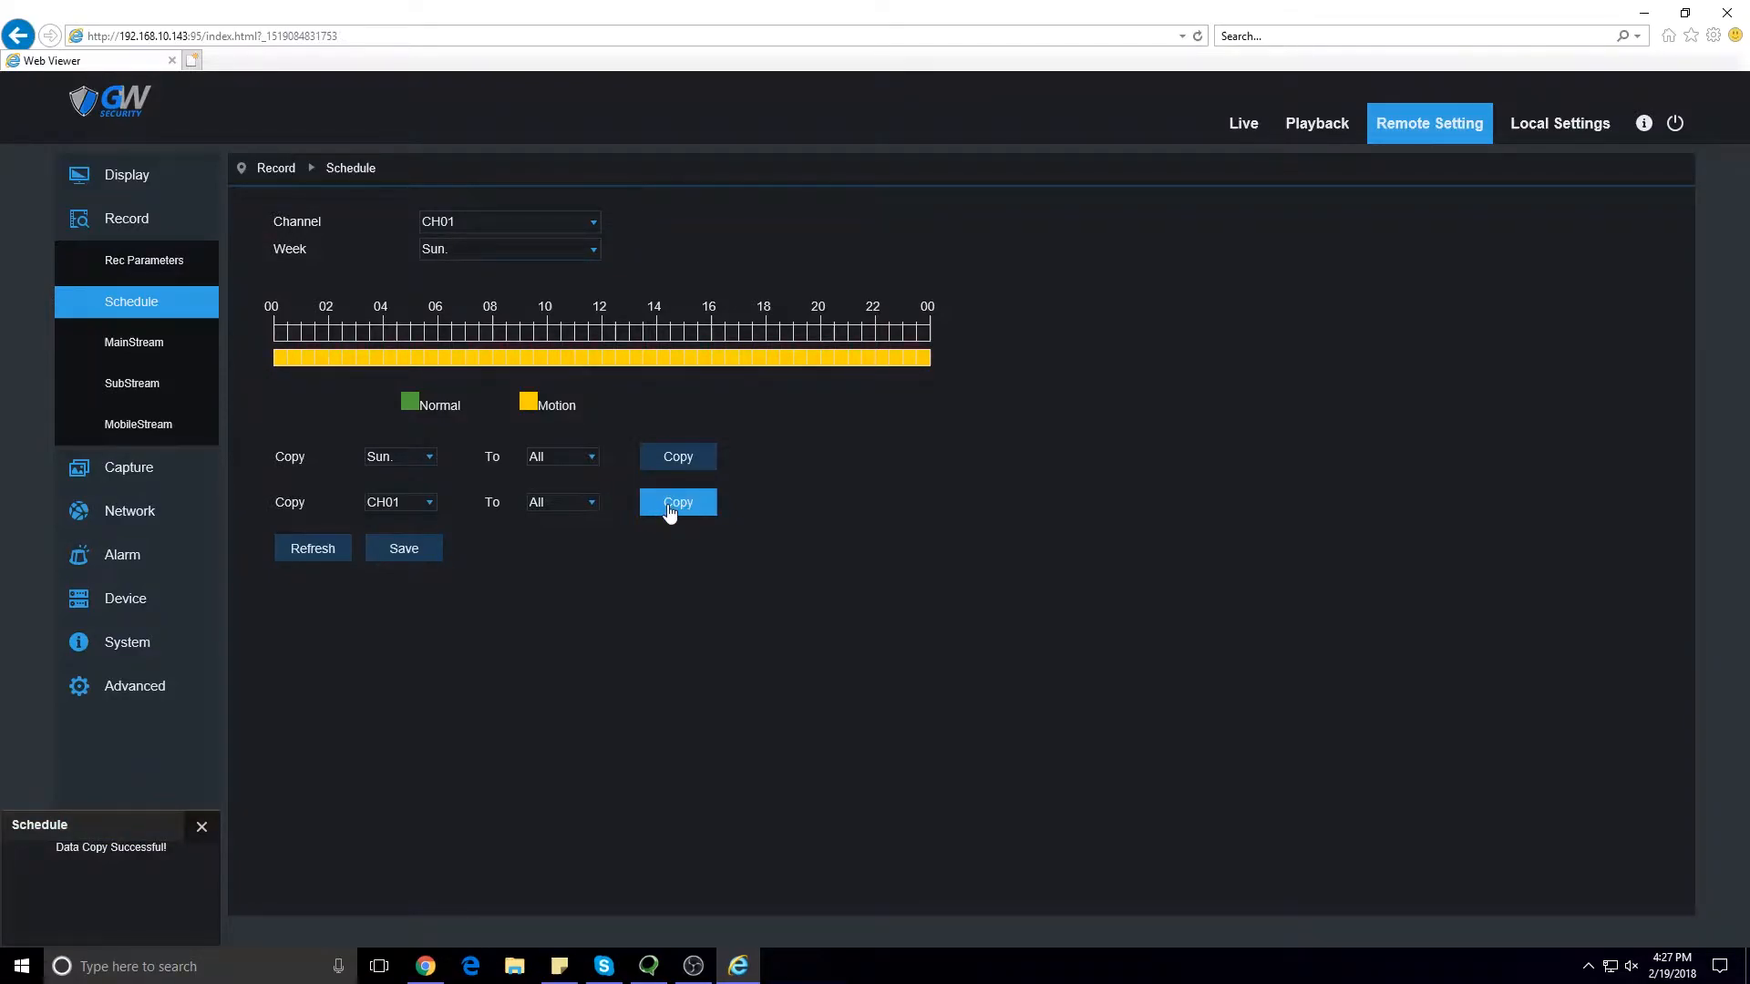
pyautogui.moveTo(611, 547)
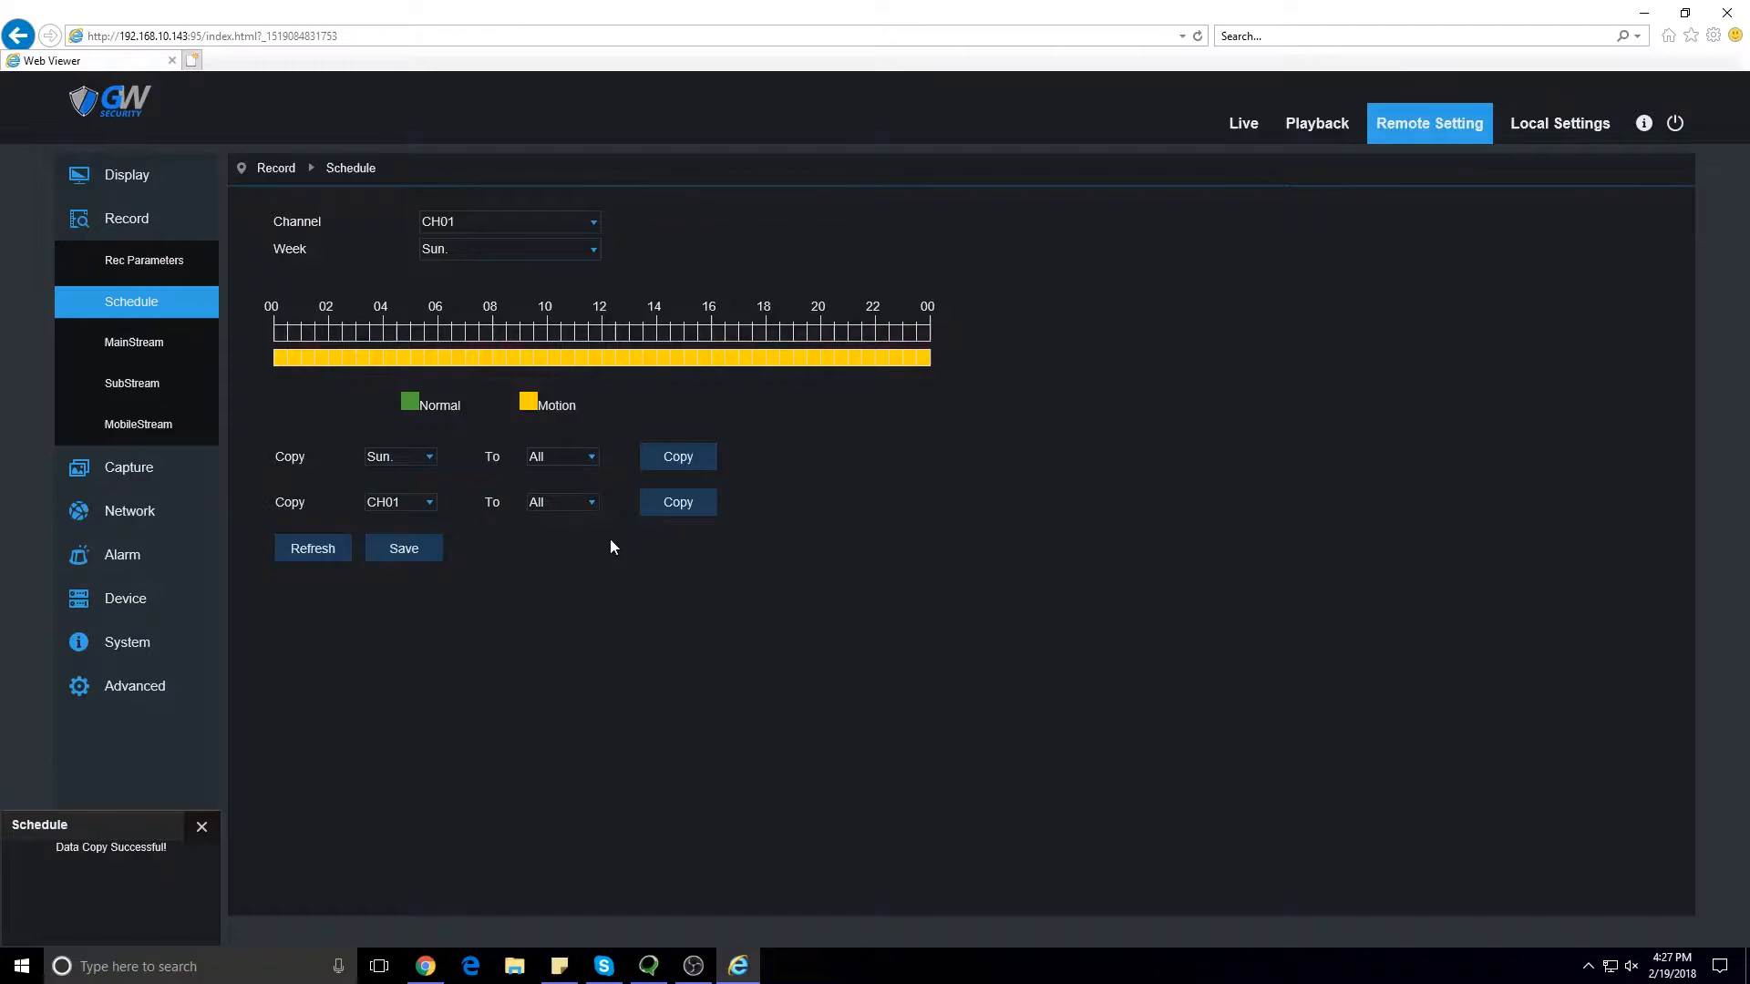
pyautogui.click(403, 549)
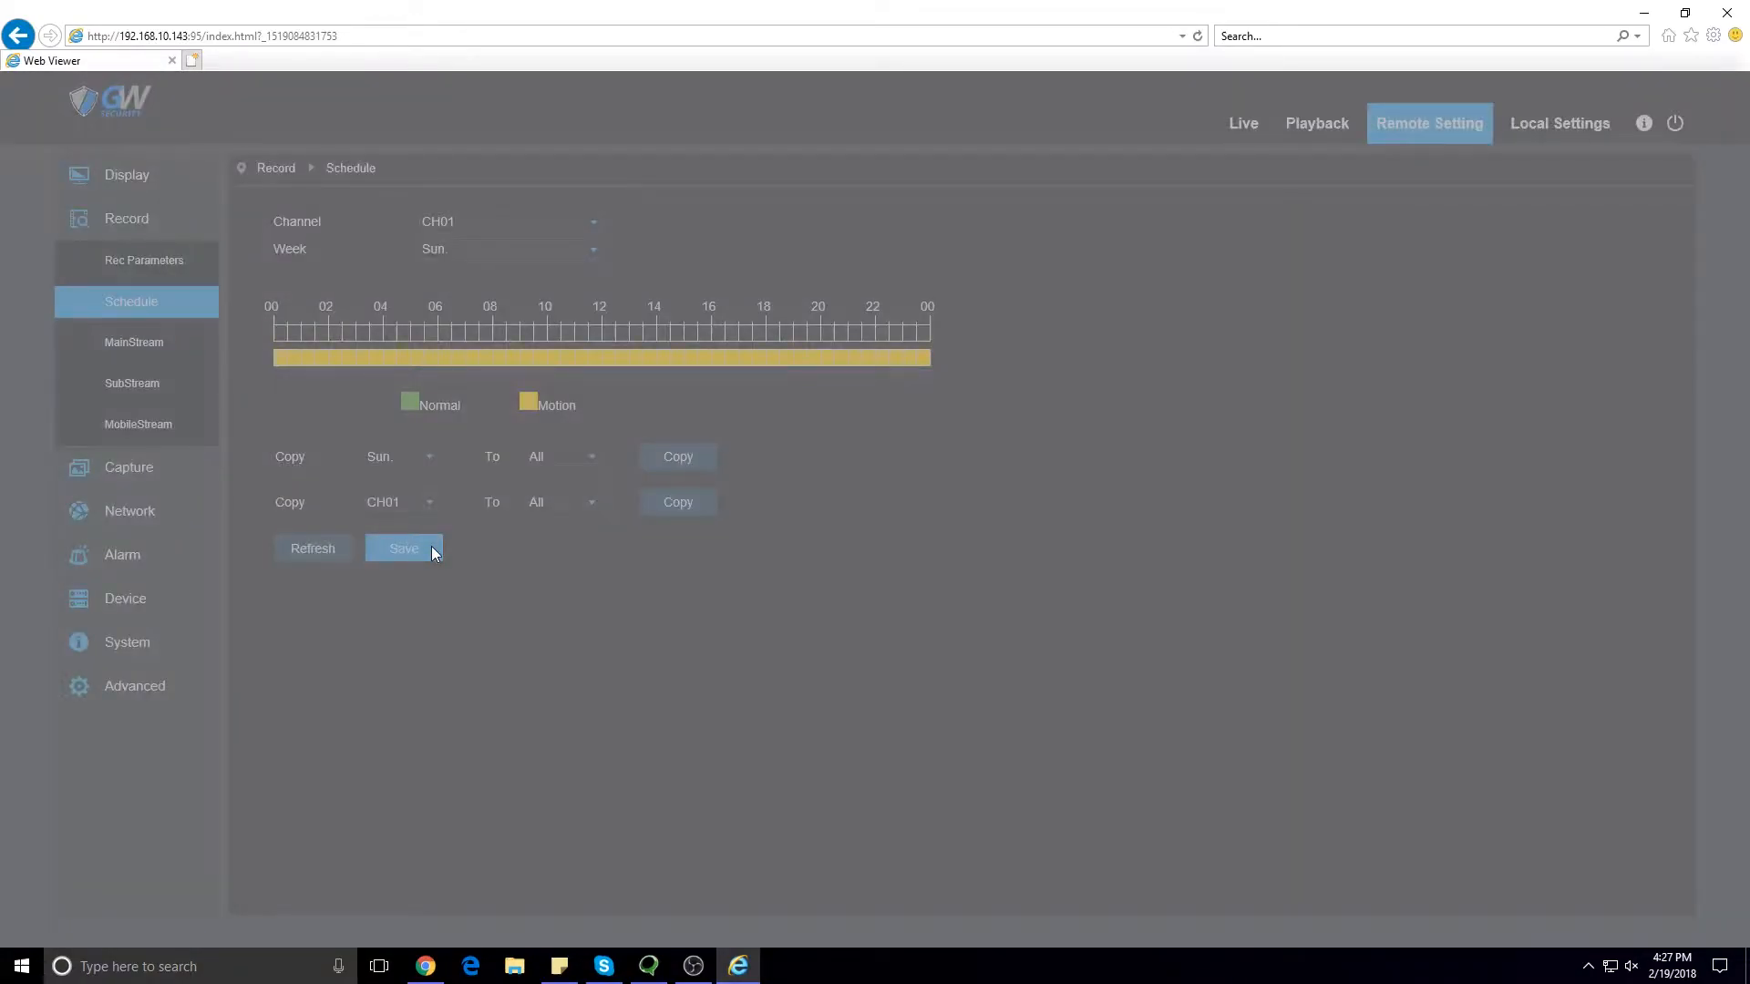
# Step: Go to Alarm > Motion to reach CH01's motion detection settings
pyautogui.click(405, 549)
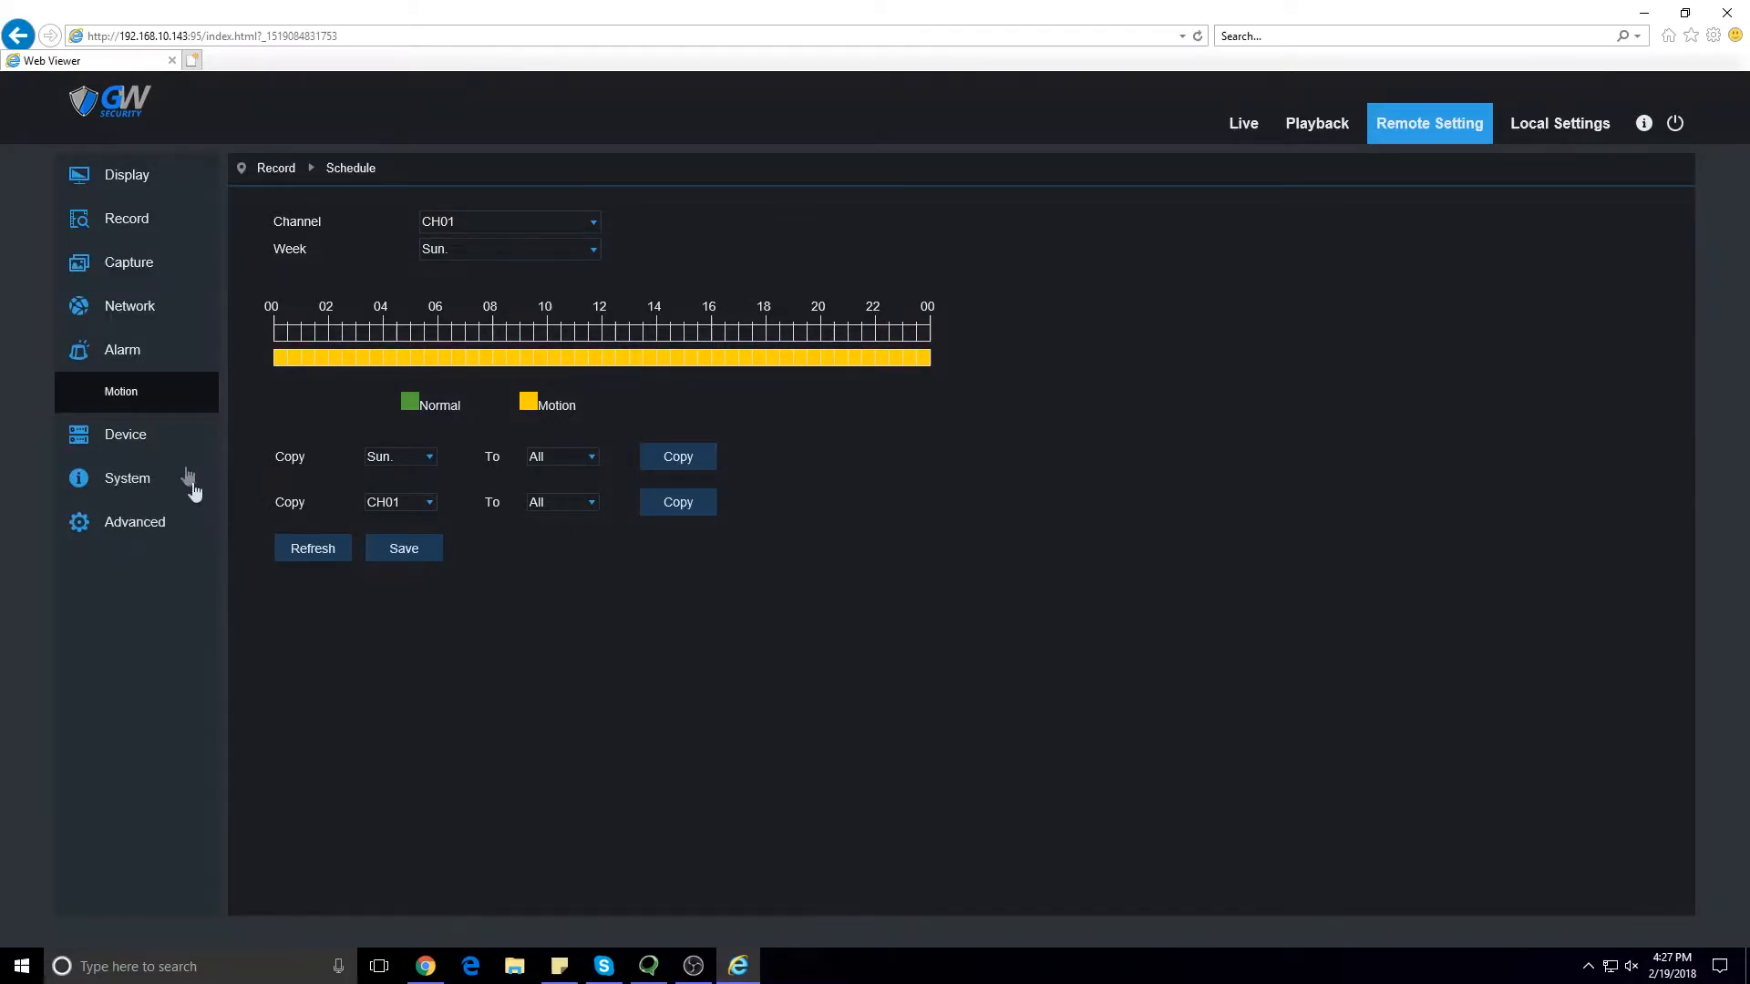
pyautogui.click(120, 392)
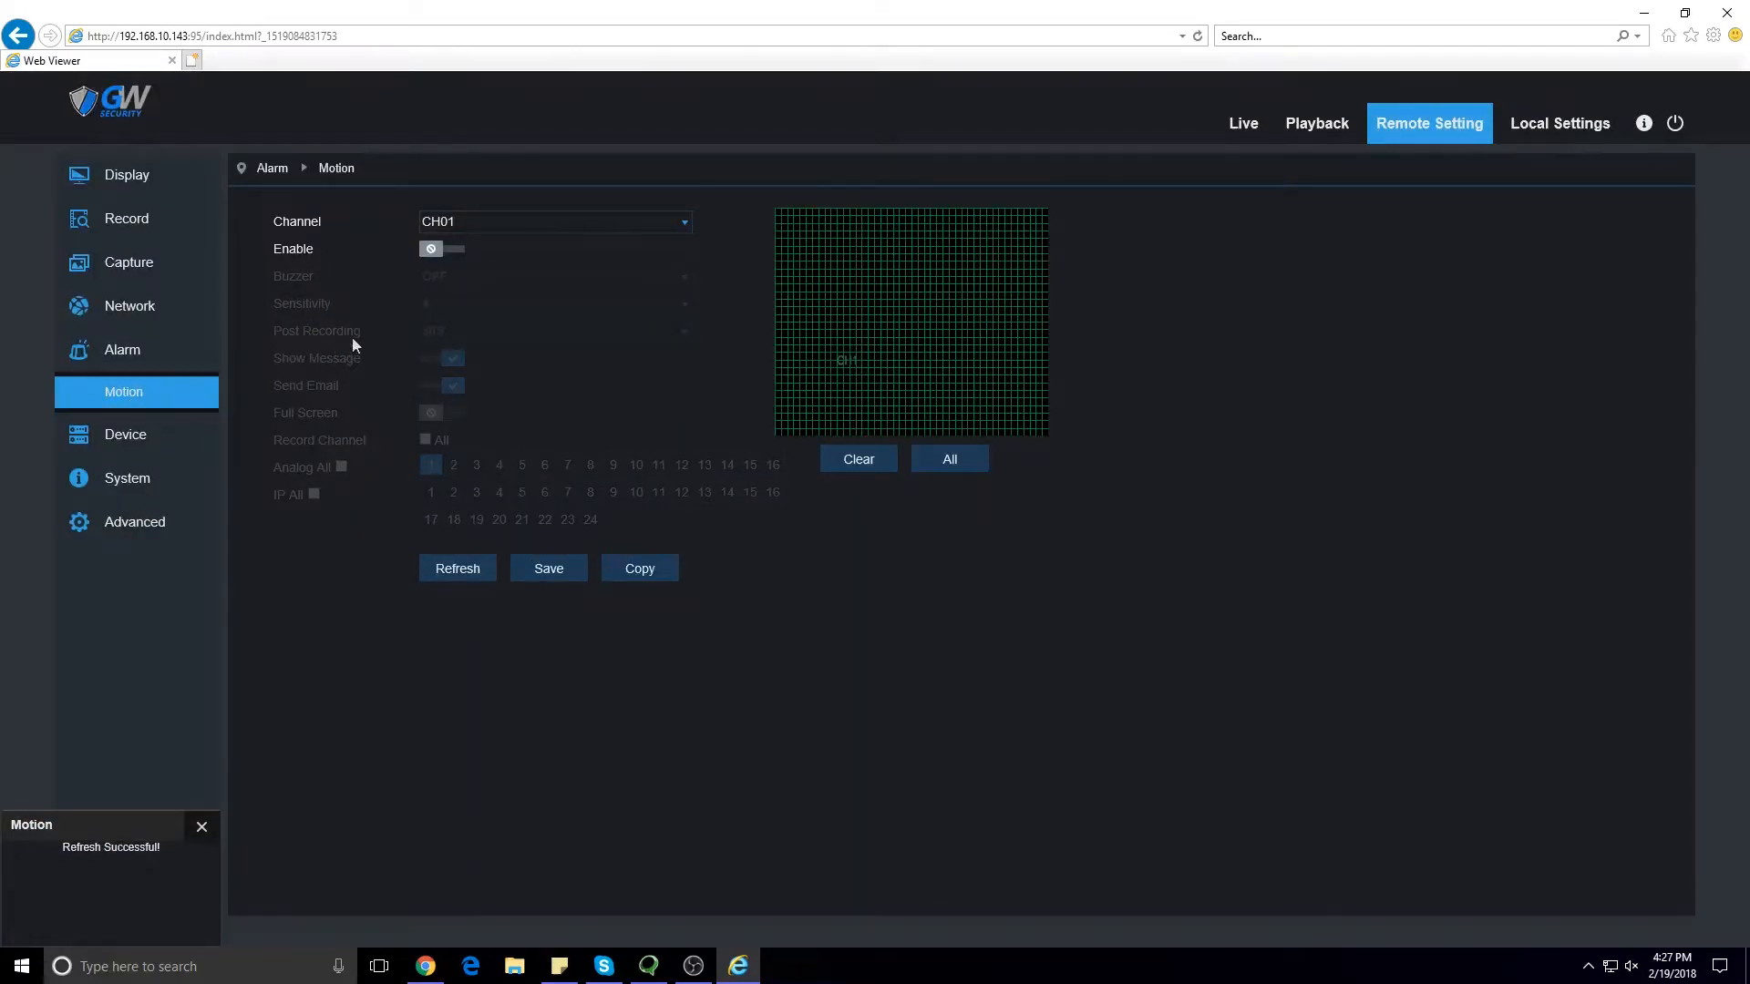
# Step: Enable CH01 motion detection and select All so the whole grid is the detection area
pyautogui.click(434, 250)
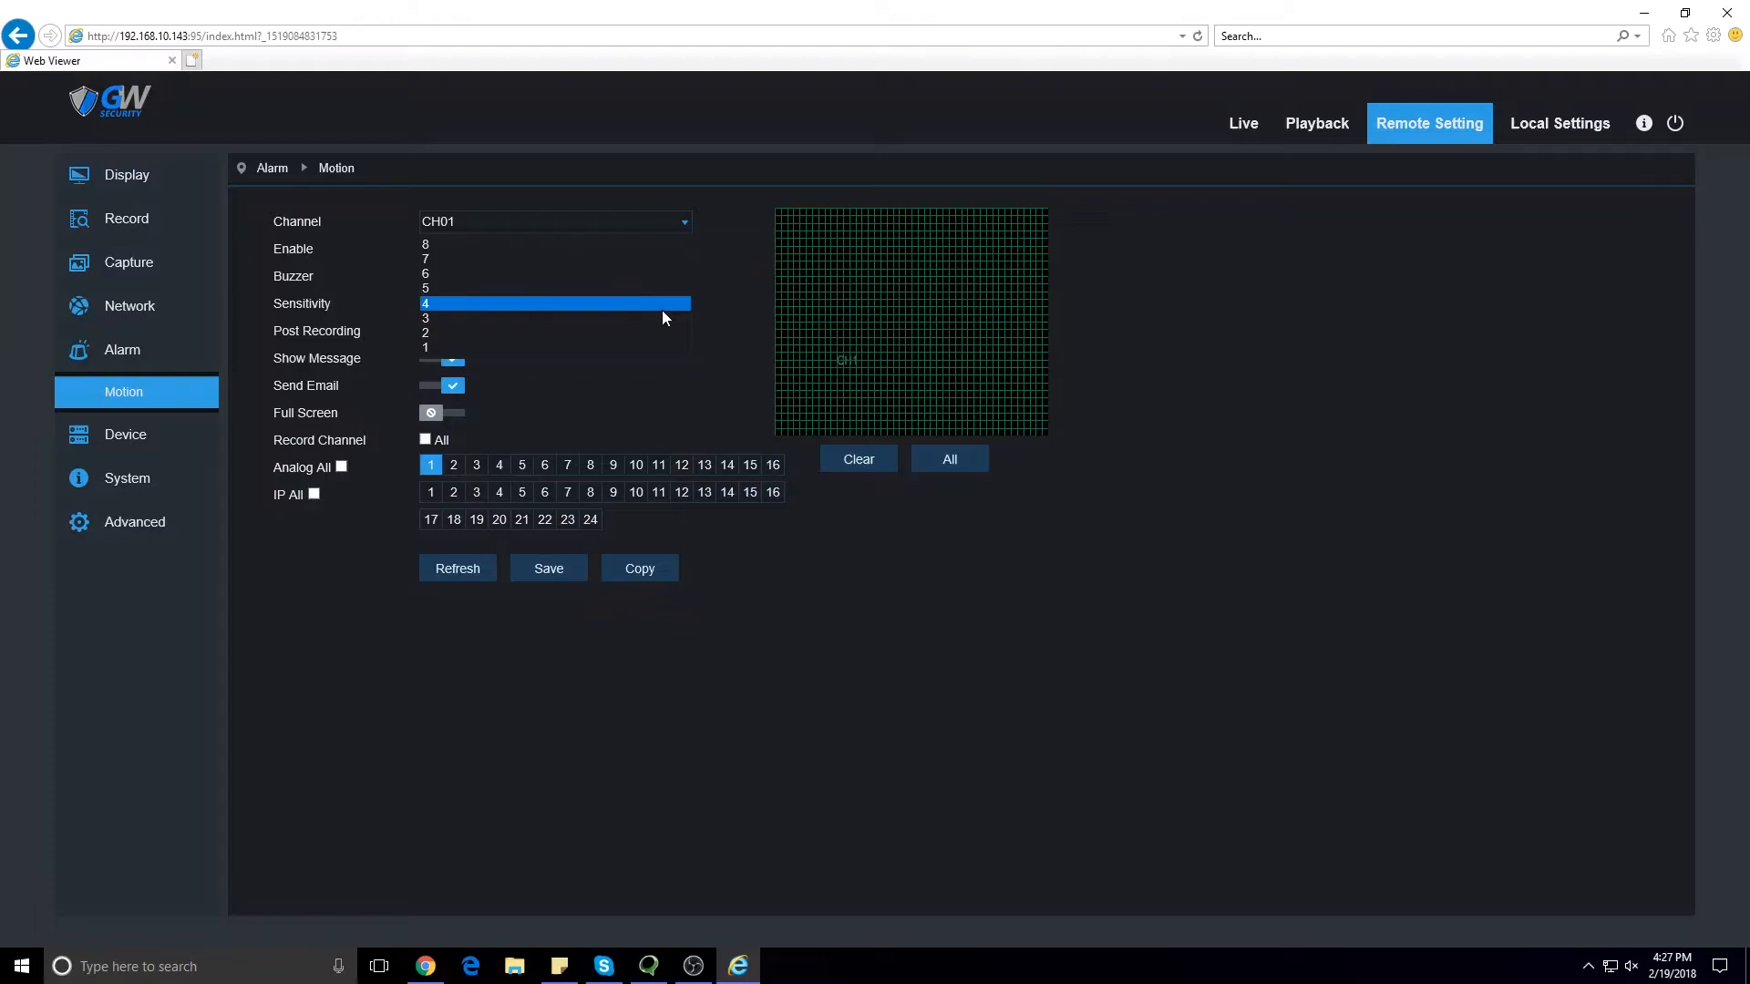
pyautogui.moveTo(700, 394)
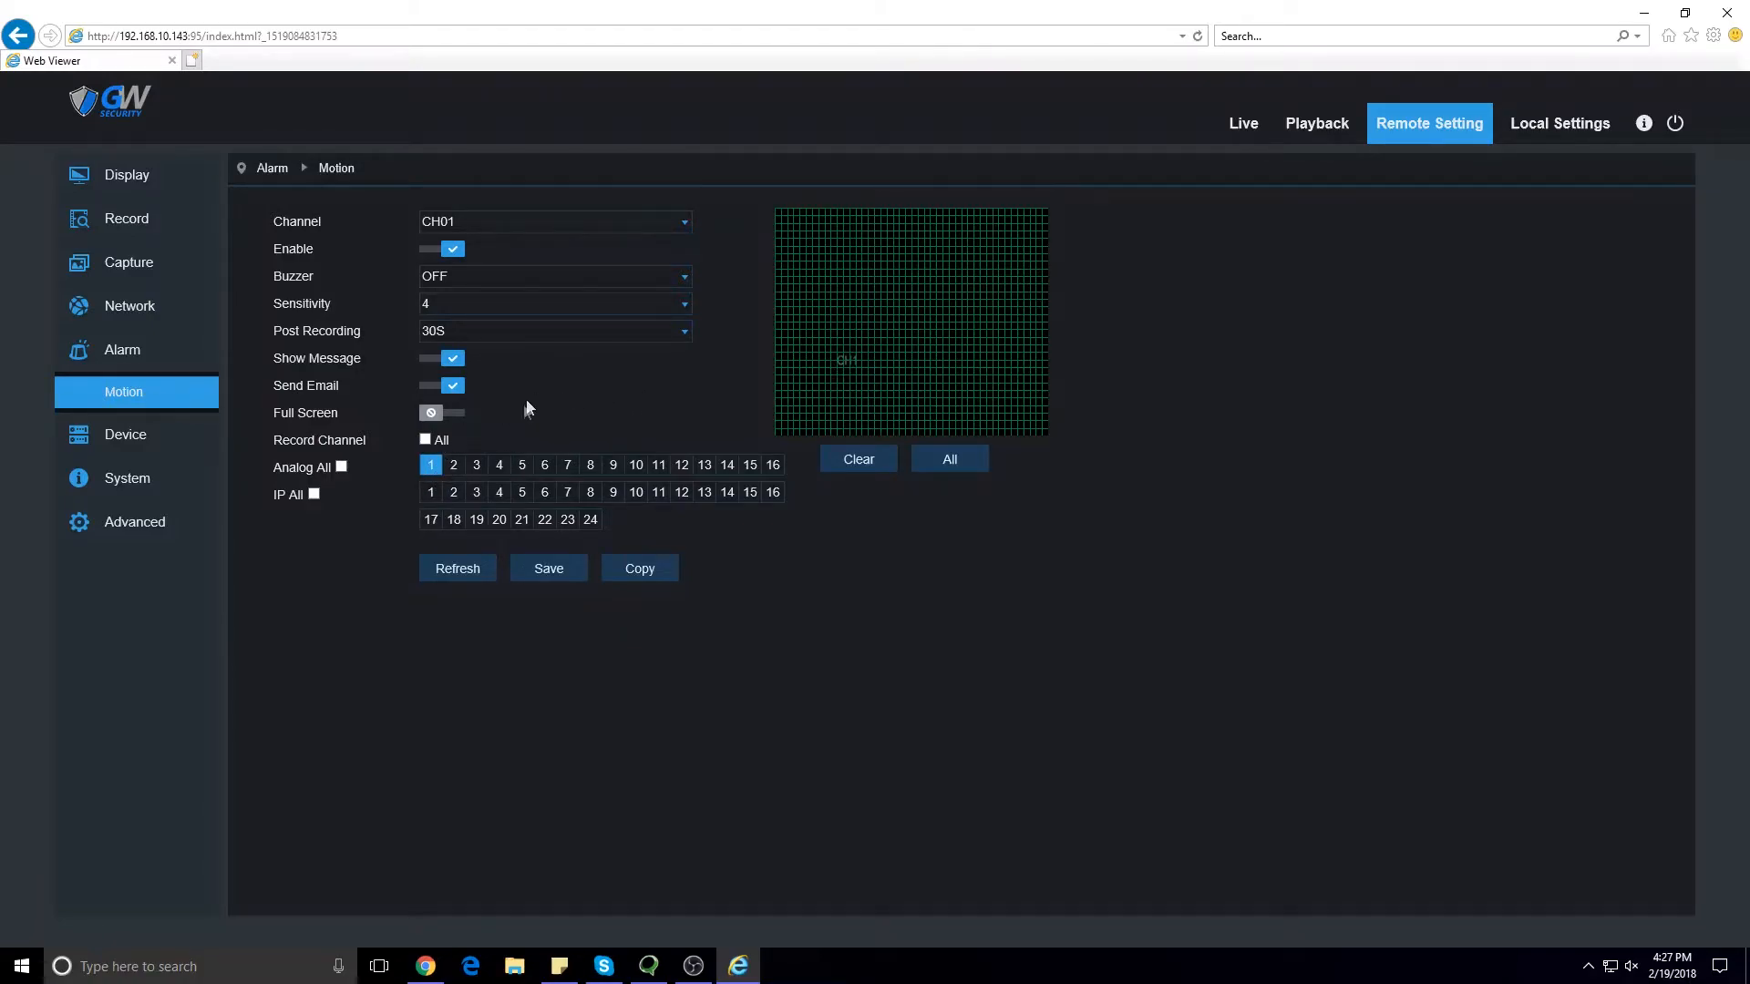
pyautogui.moveTo(648, 390)
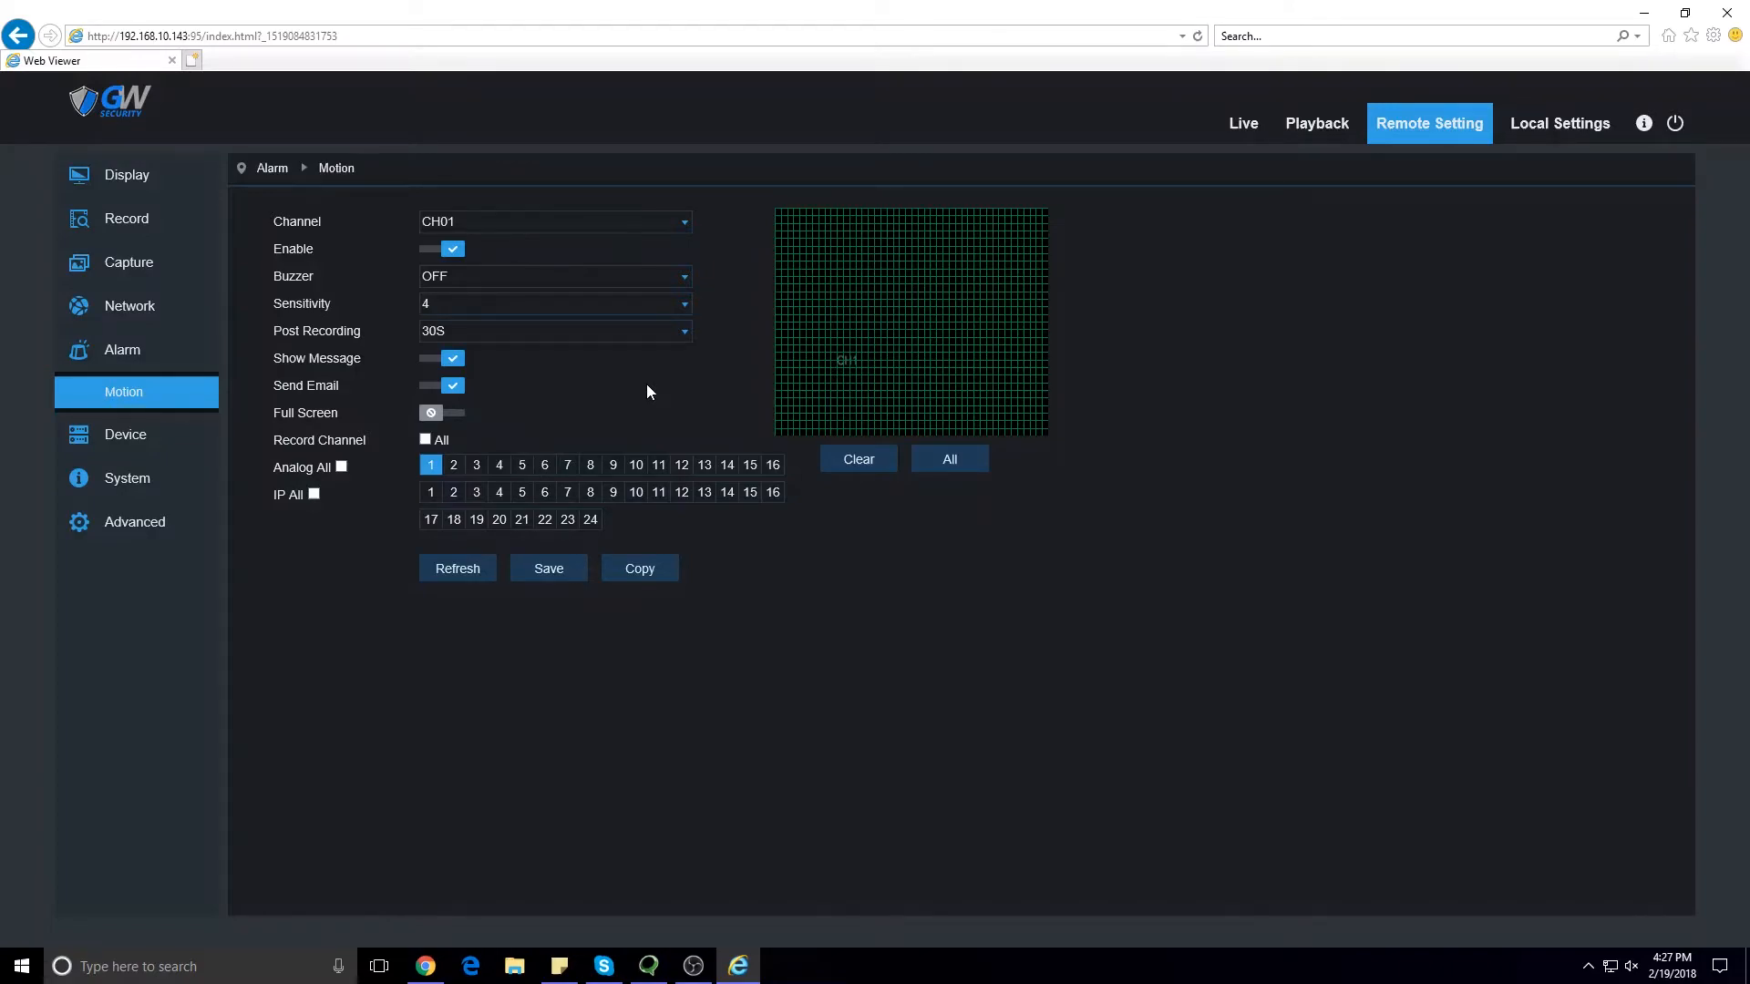
pyautogui.moveTo(778, 217)
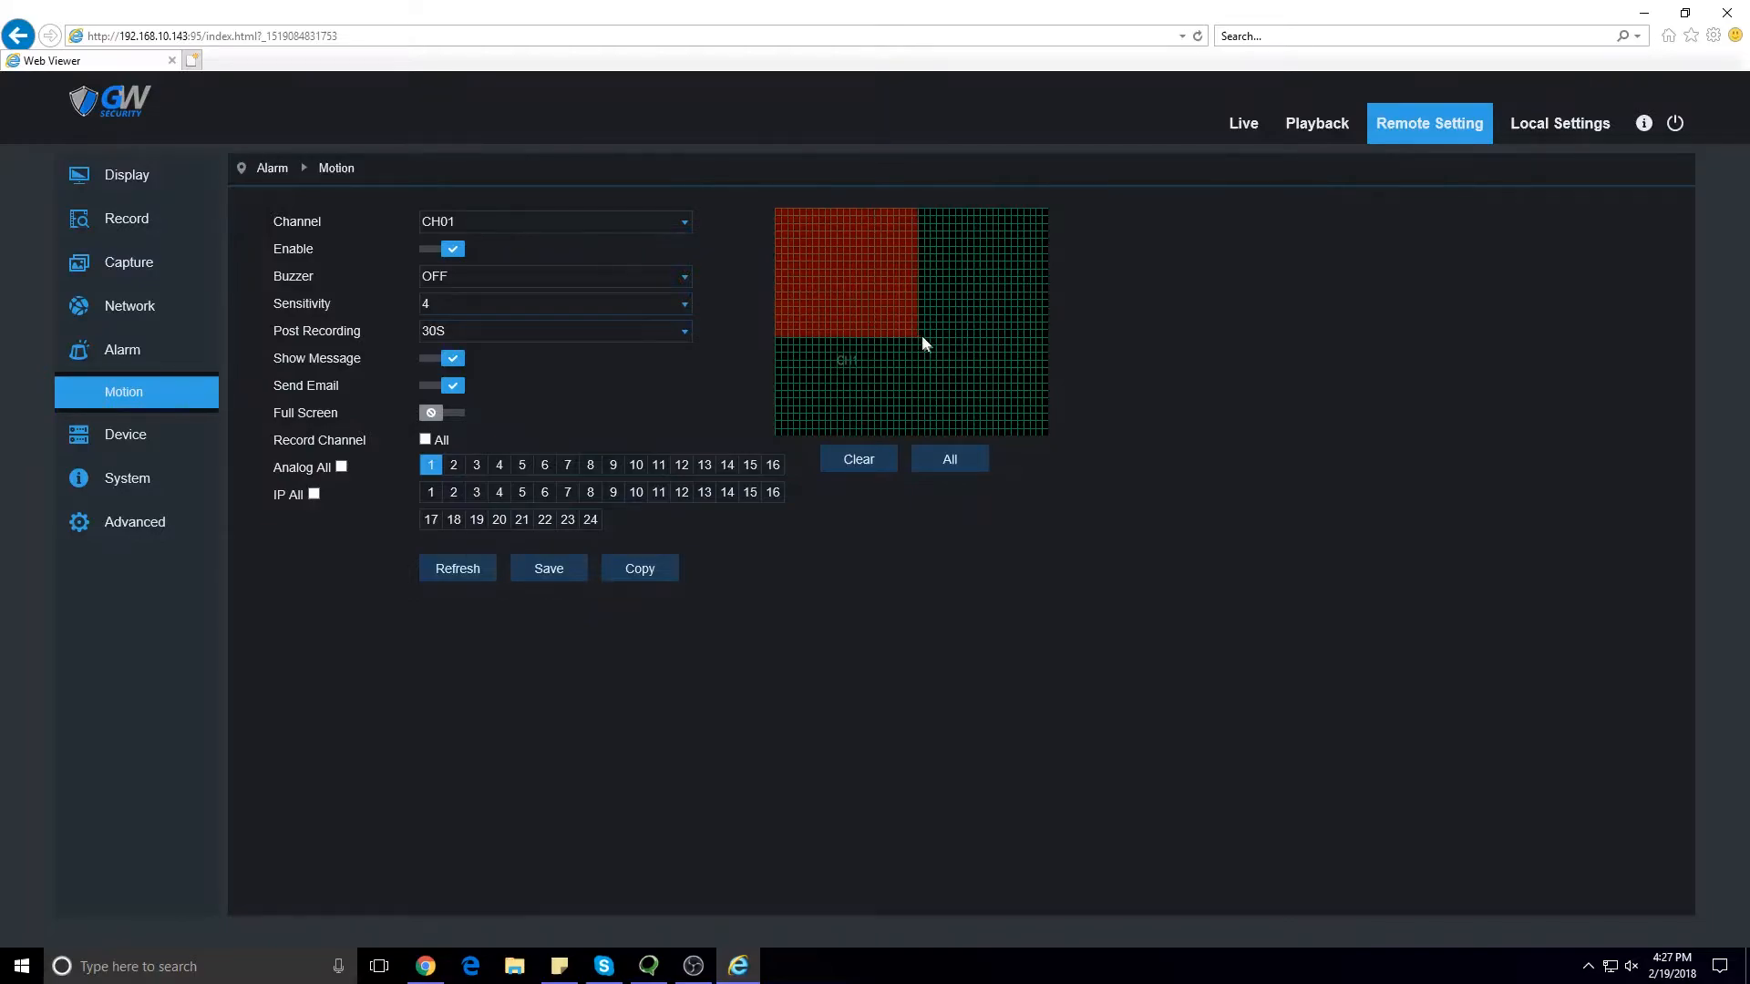
pyautogui.moveTo(966, 439)
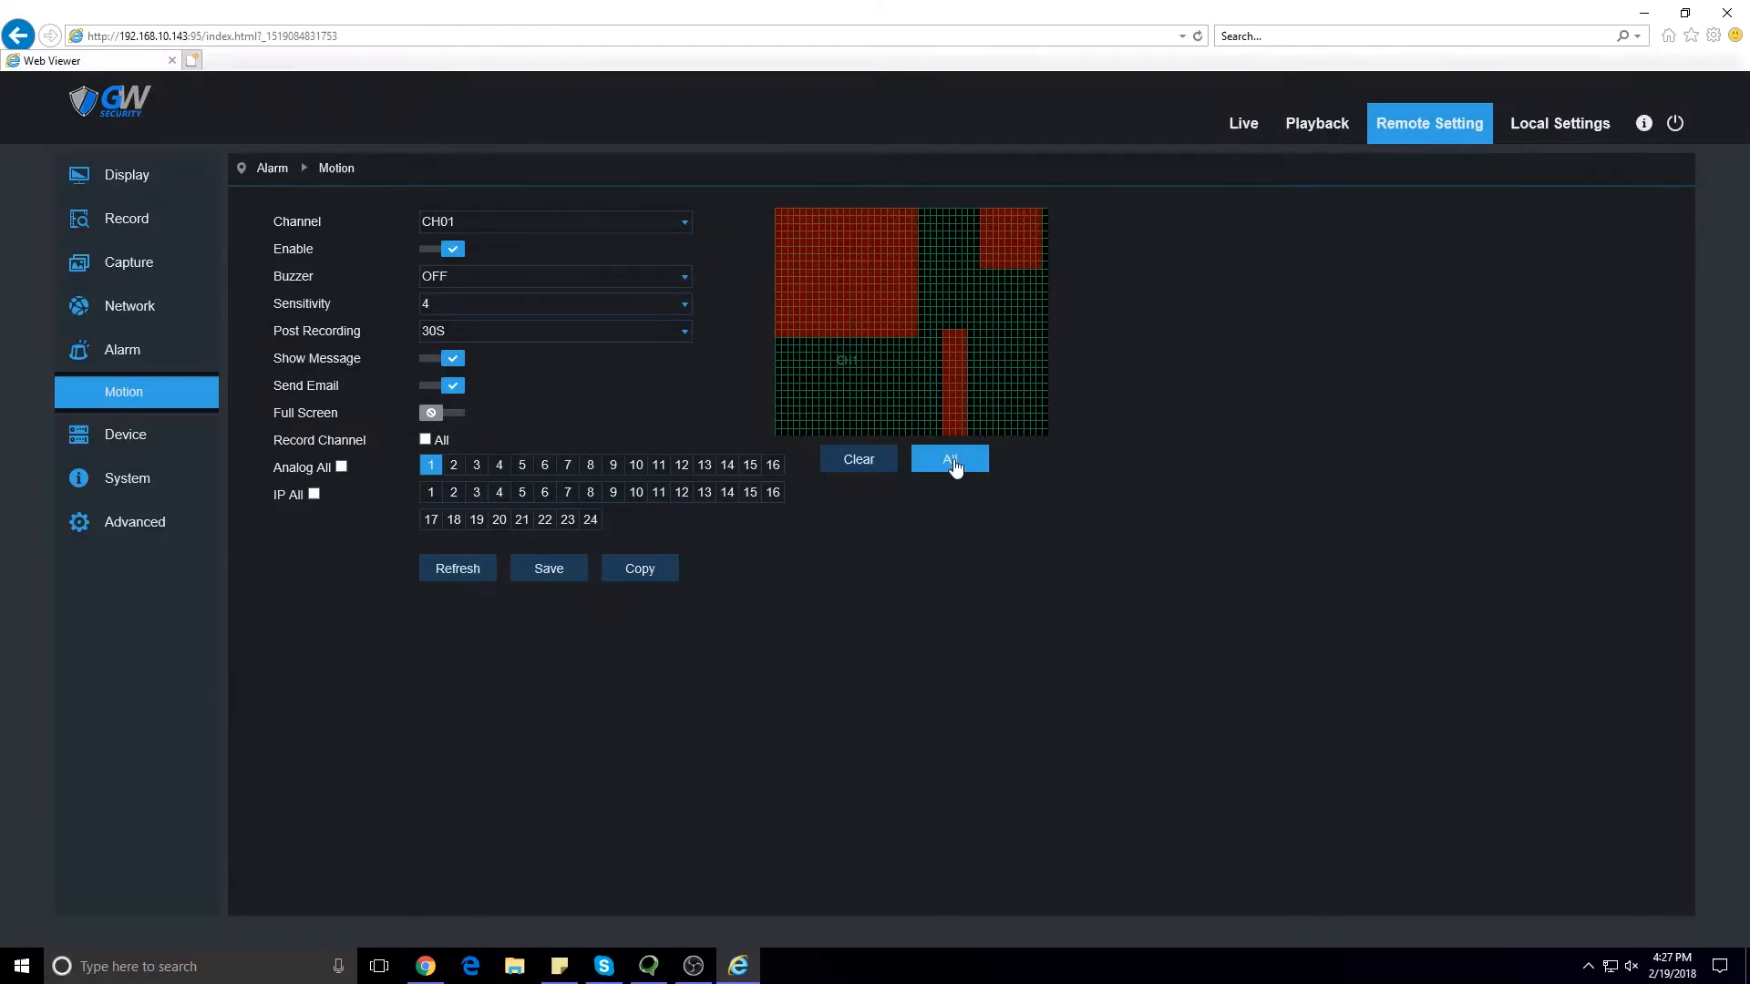
pyautogui.click(947, 460)
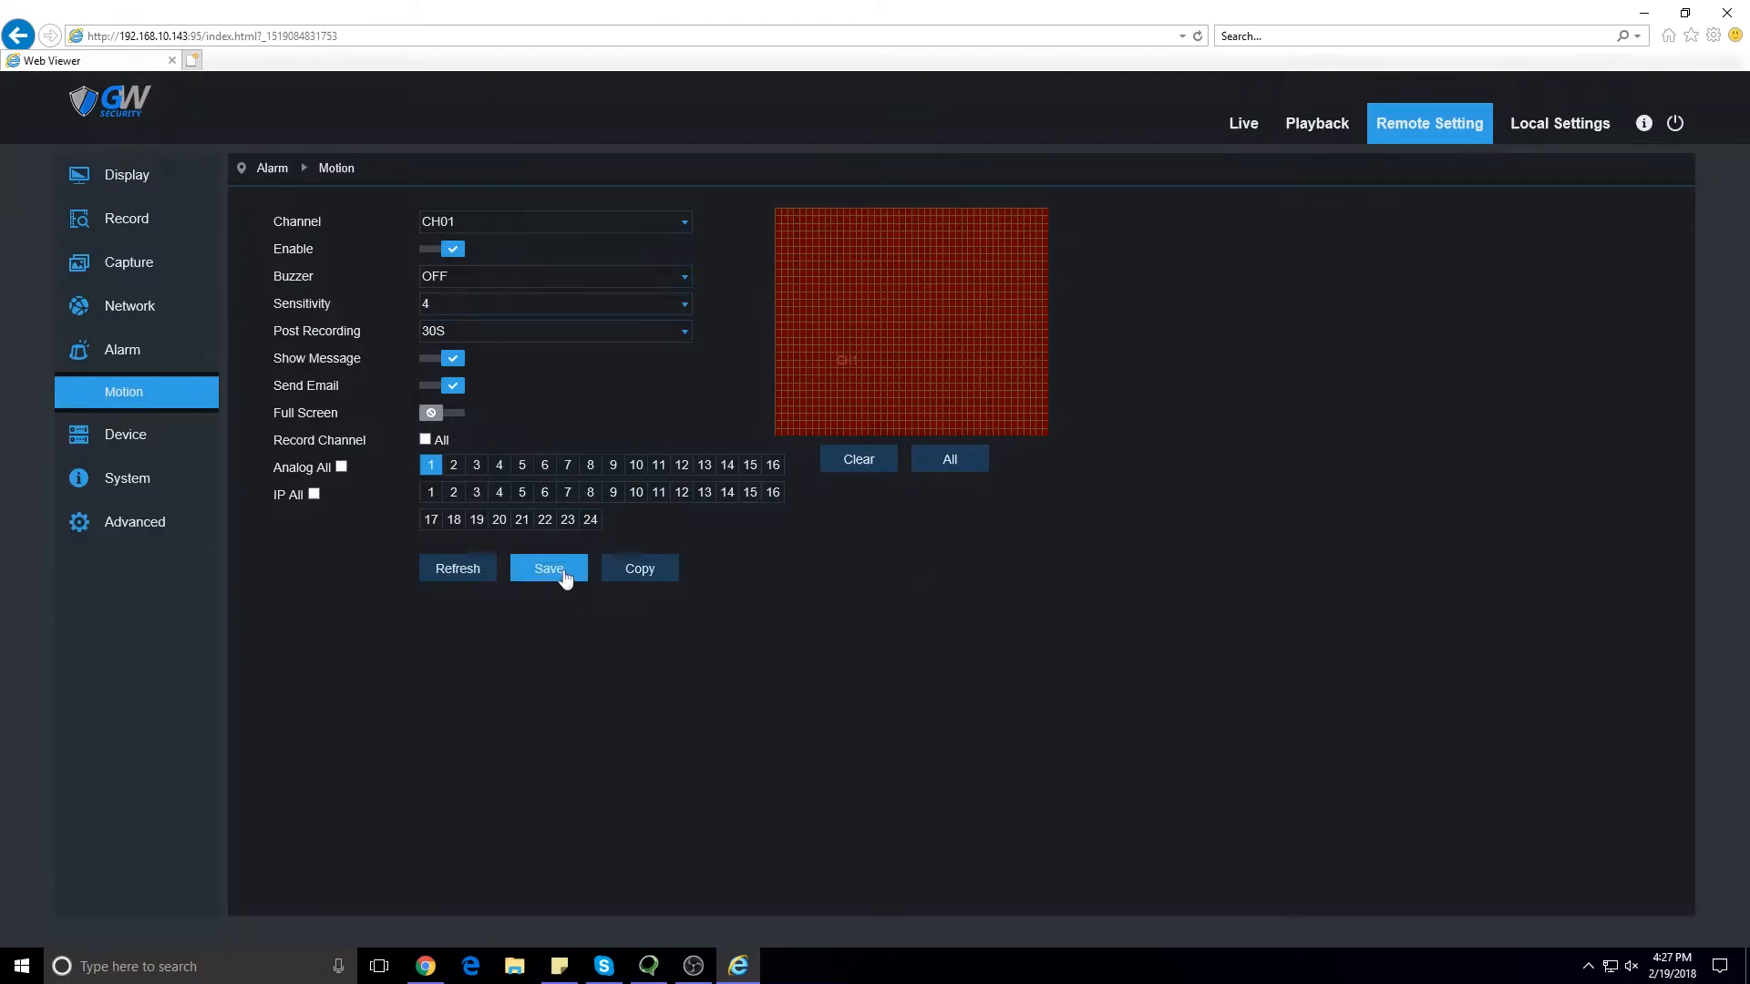
# Step: Save CH01's motion settings and switch the Channel selector to CH02
pyautogui.click(549, 568)
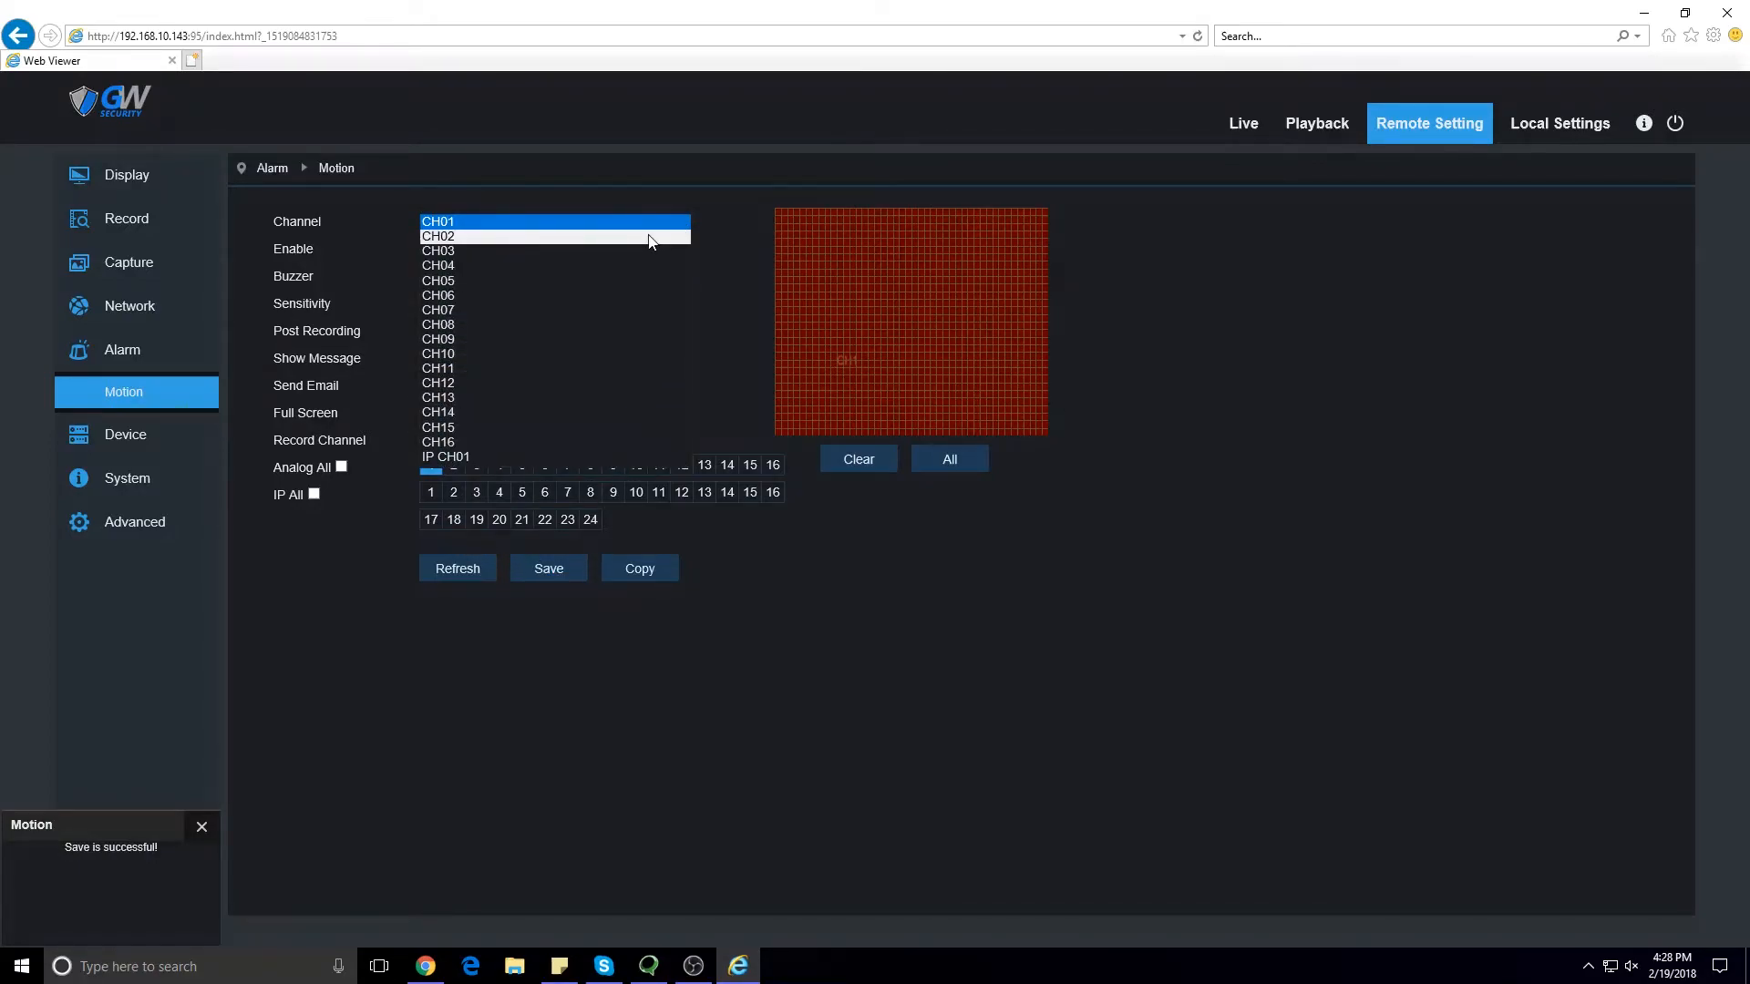
pyautogui.click(202, 827)
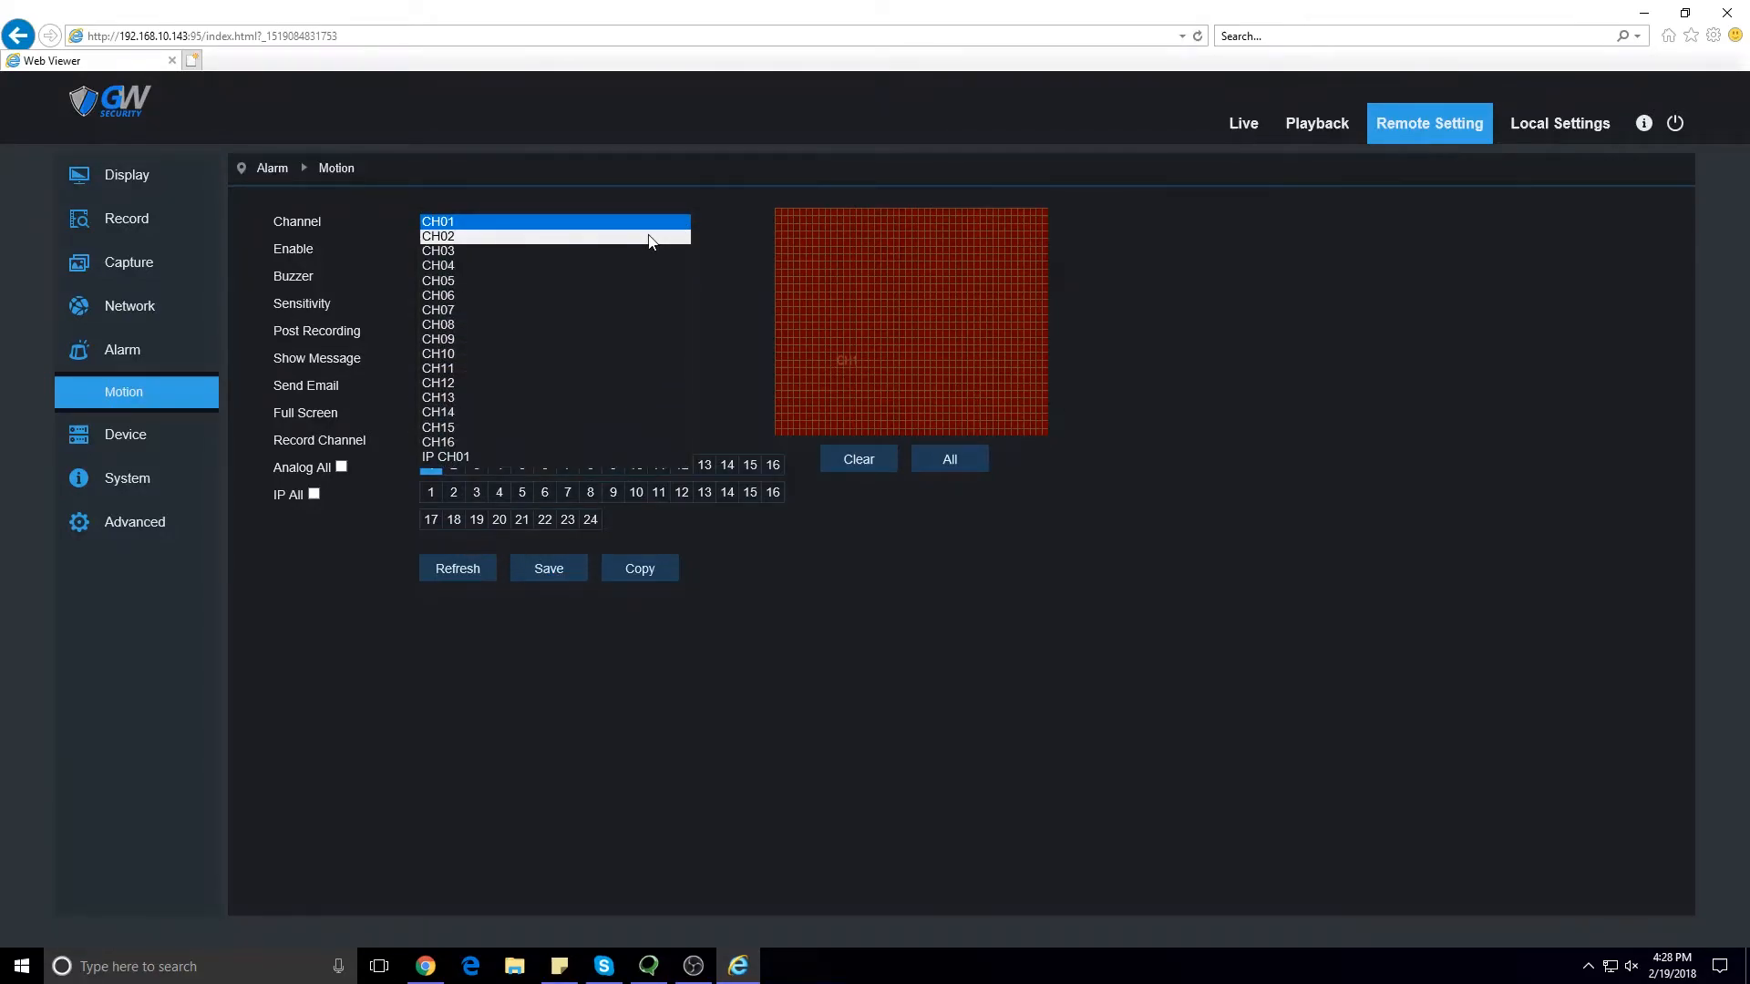
pyautogui.click(437, 235)
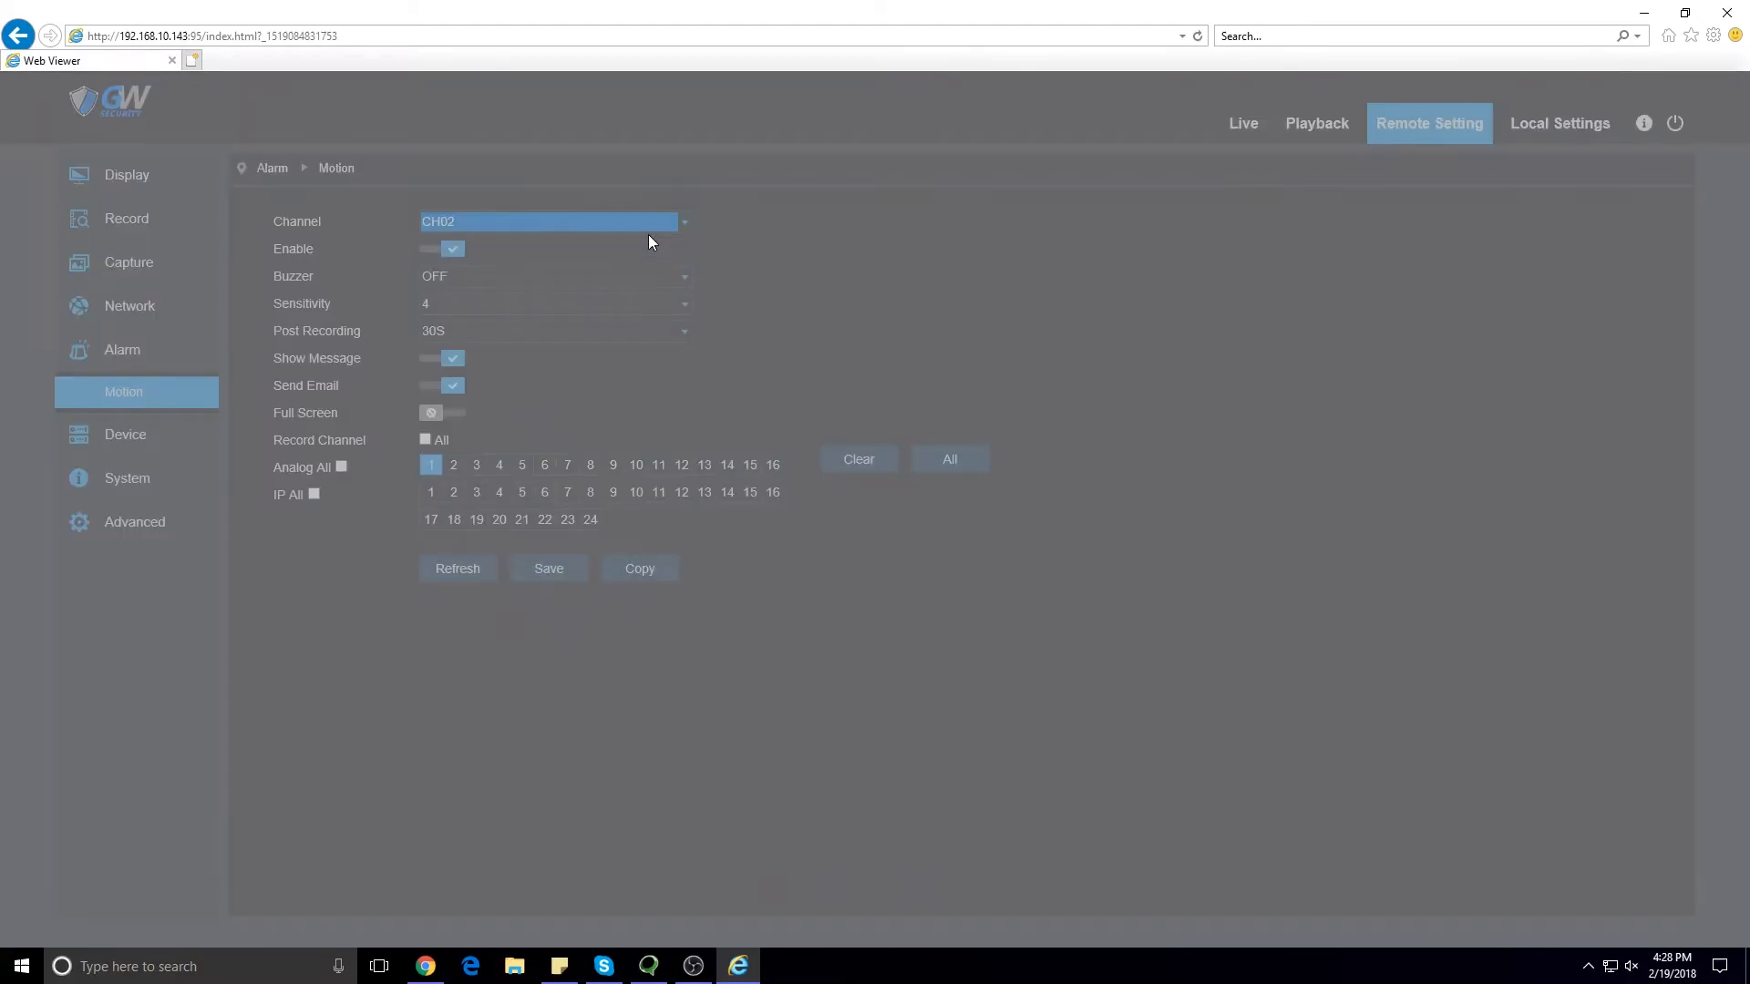
# Step: Enable CH02 motion detection with All selected as the detection area
pyautogui.click(456, 568)
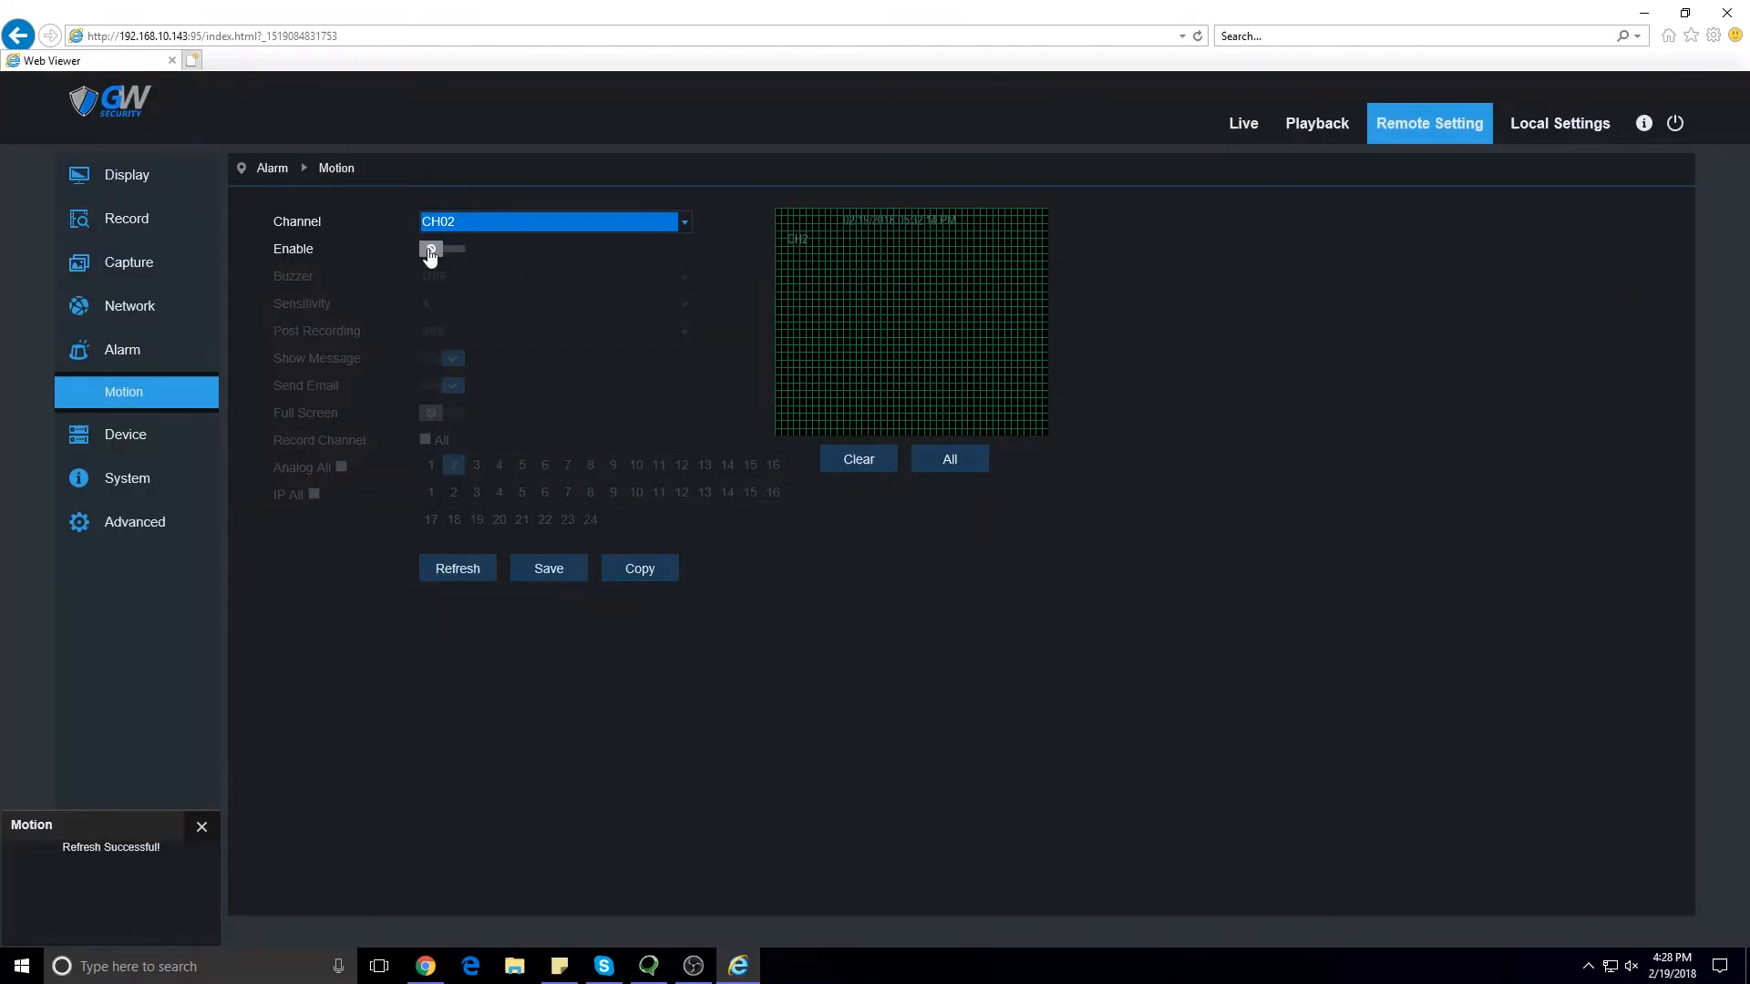
pyautogui.click(439, 248)
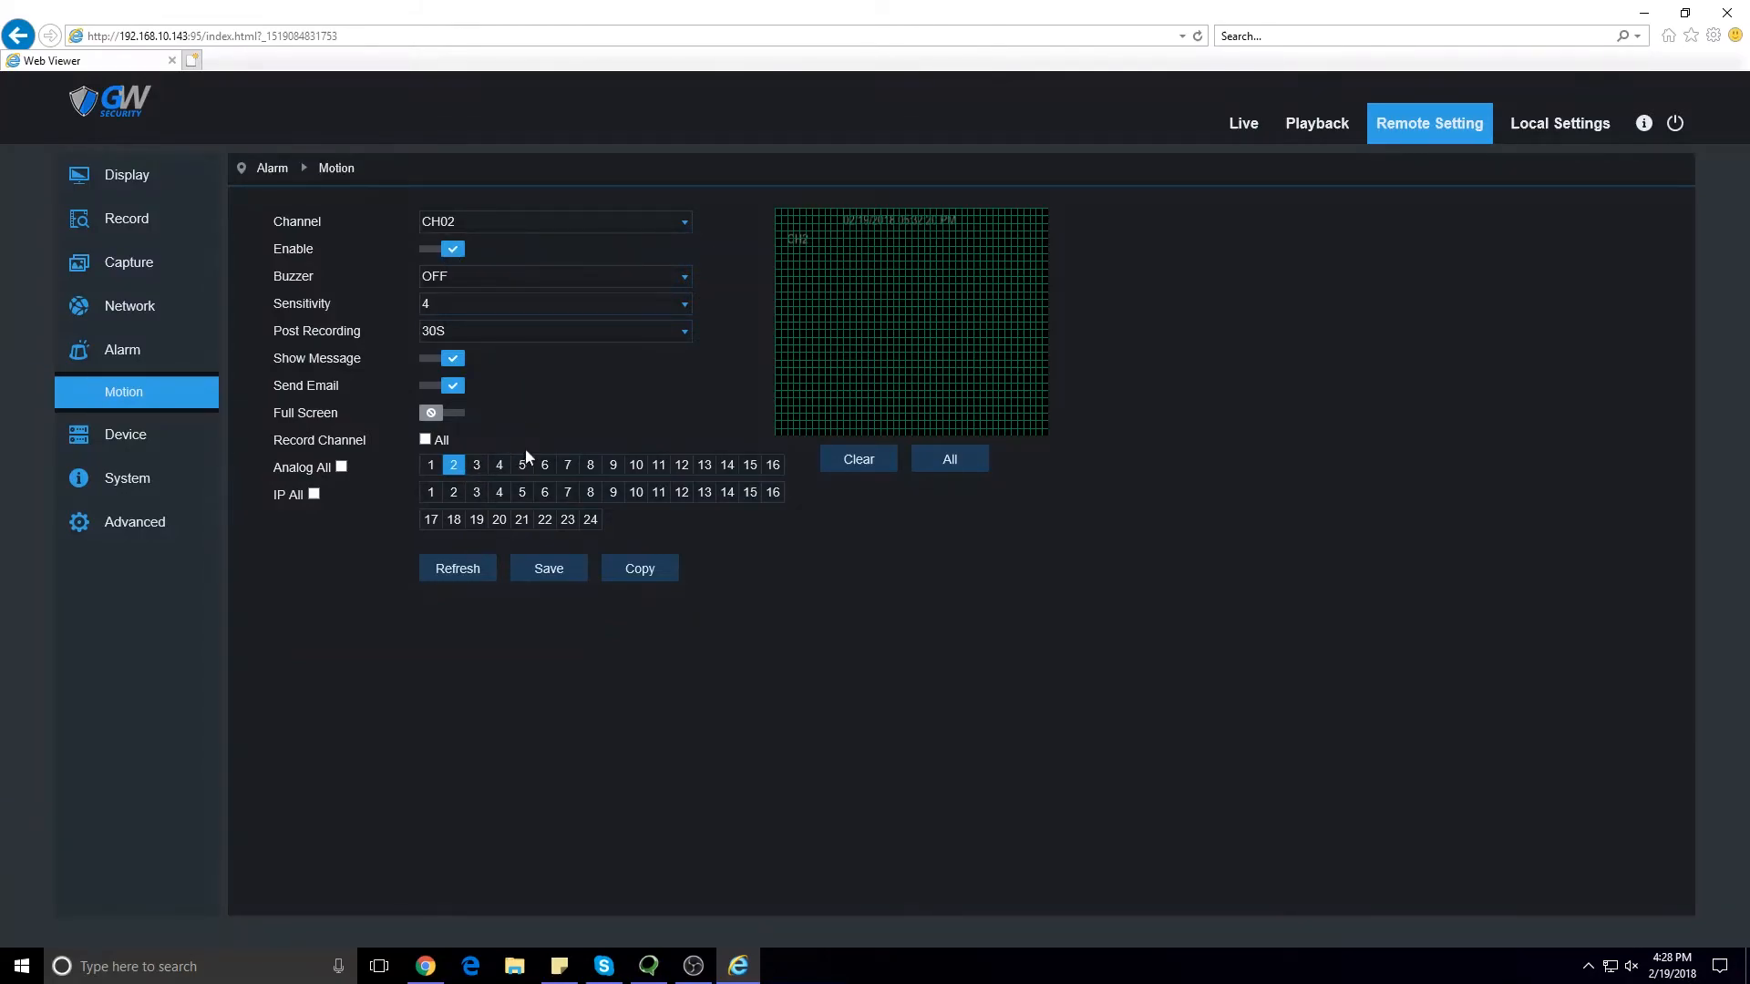
pyautogui.click(948, 459)
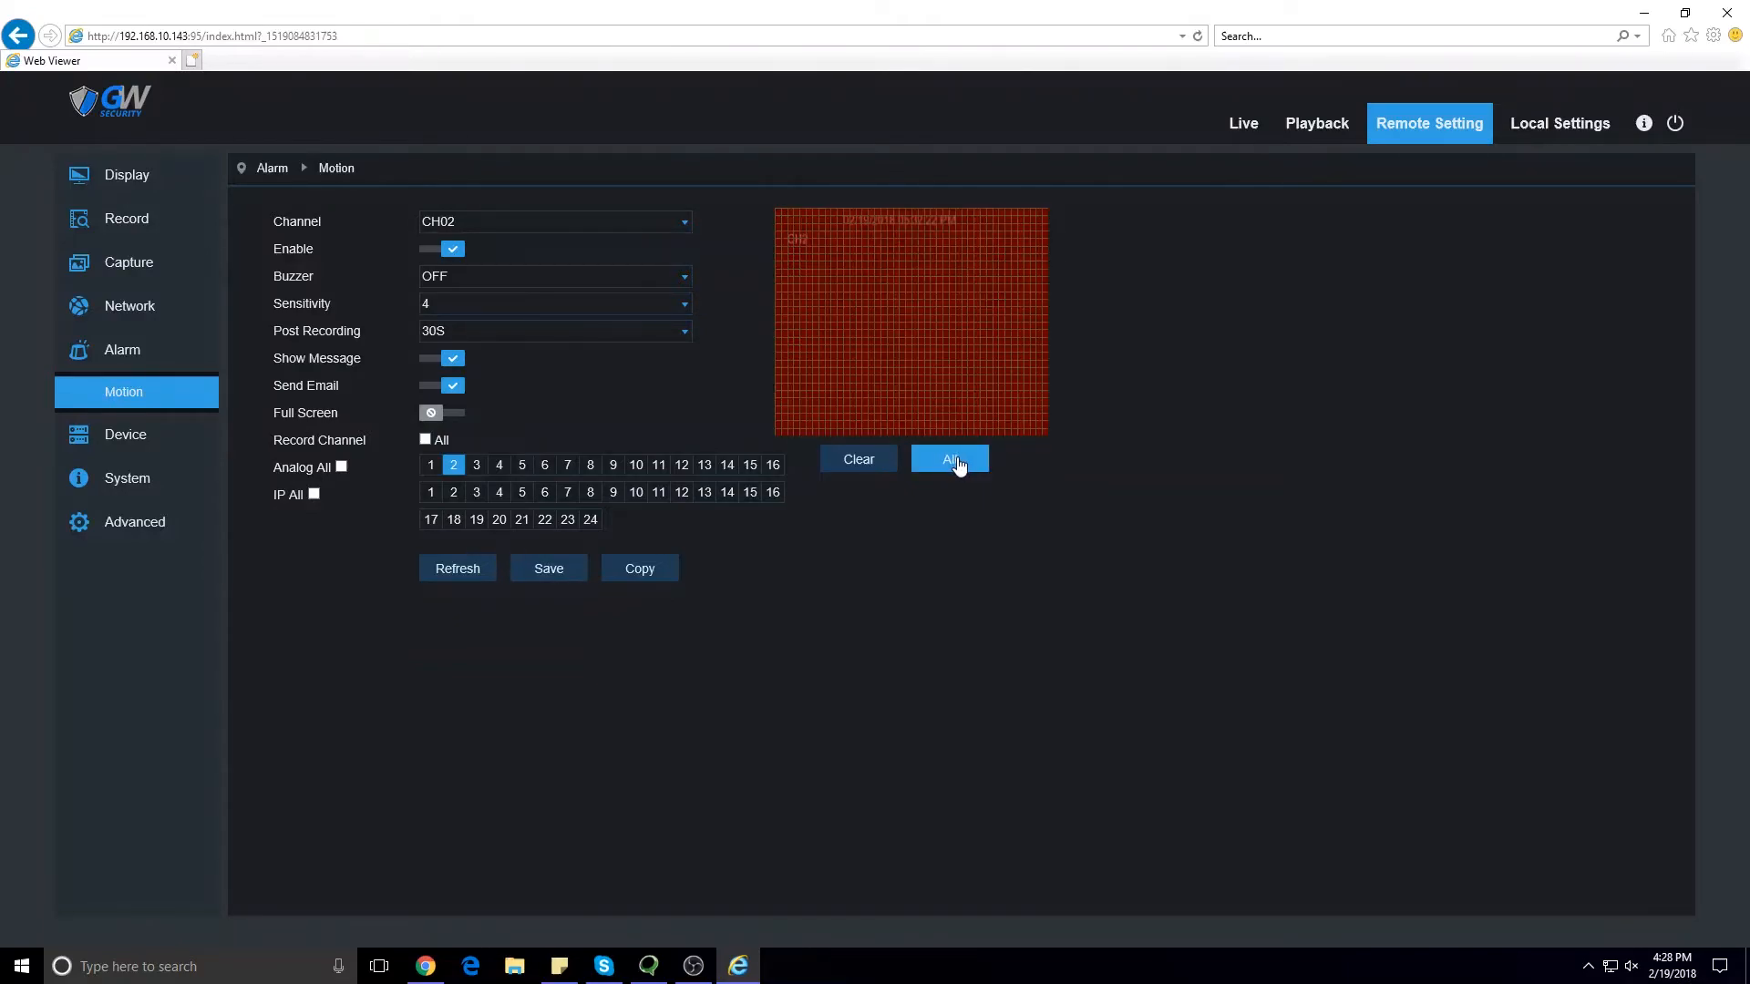
pyautogui.moveTo(737, 584)
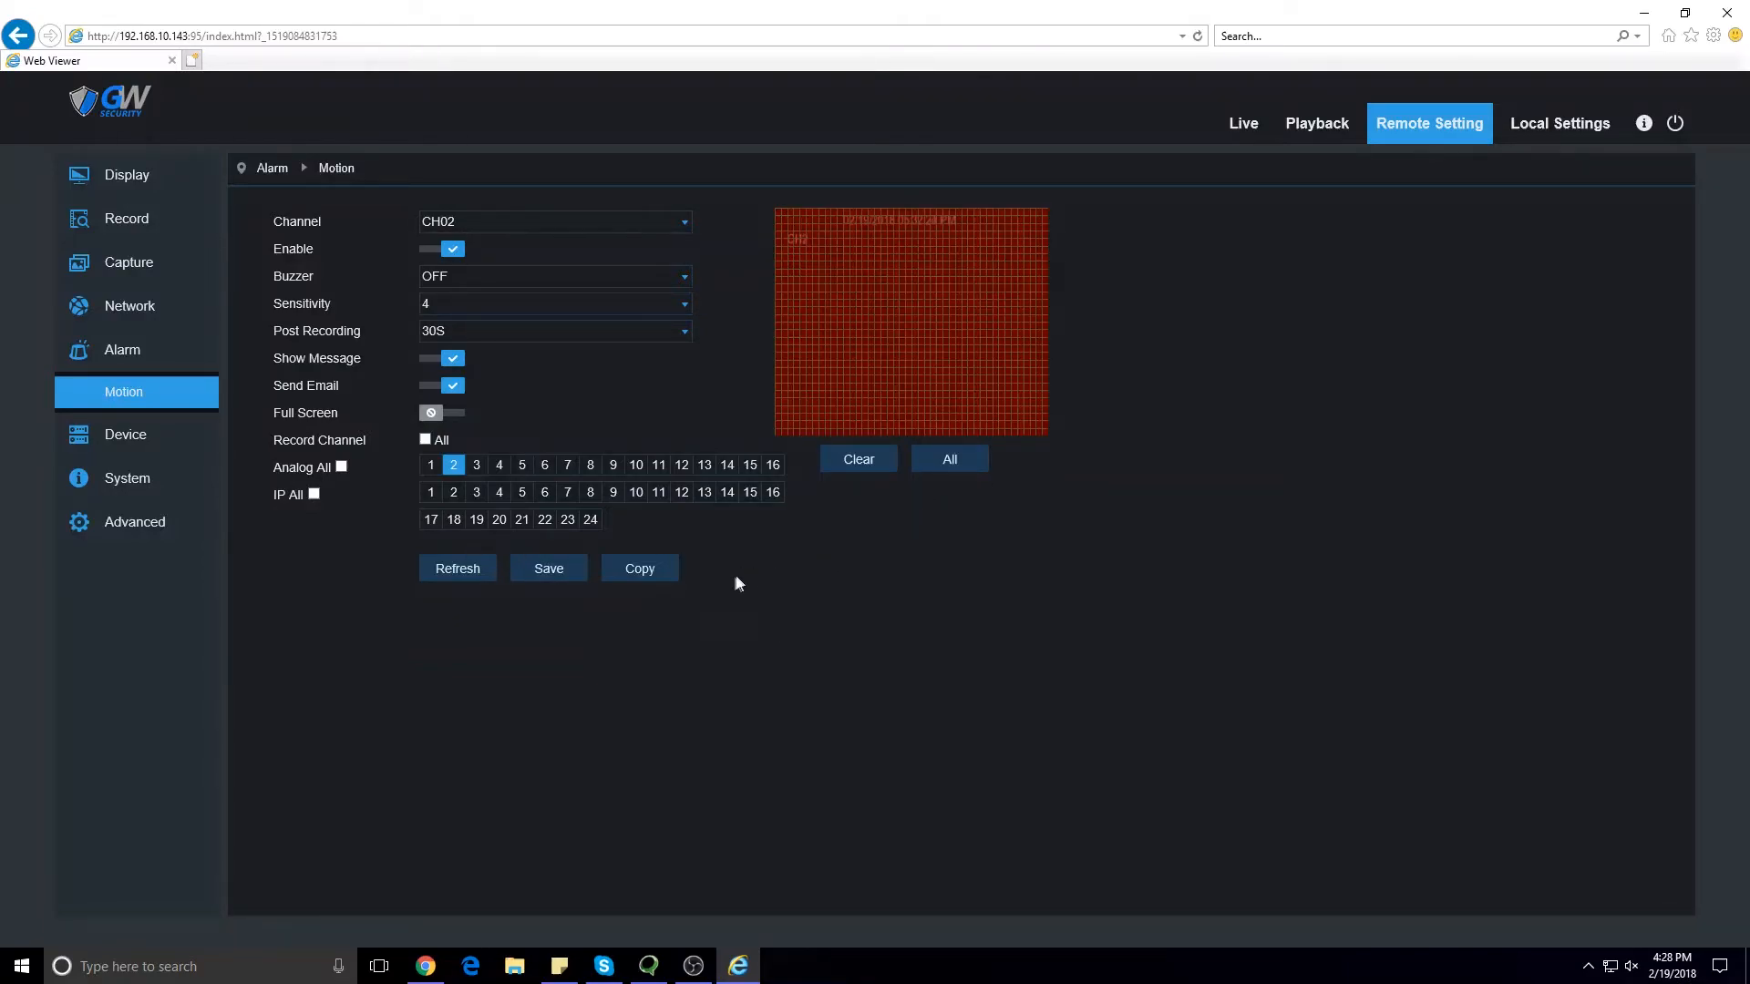
pyautogui.moveTo(591, 580)
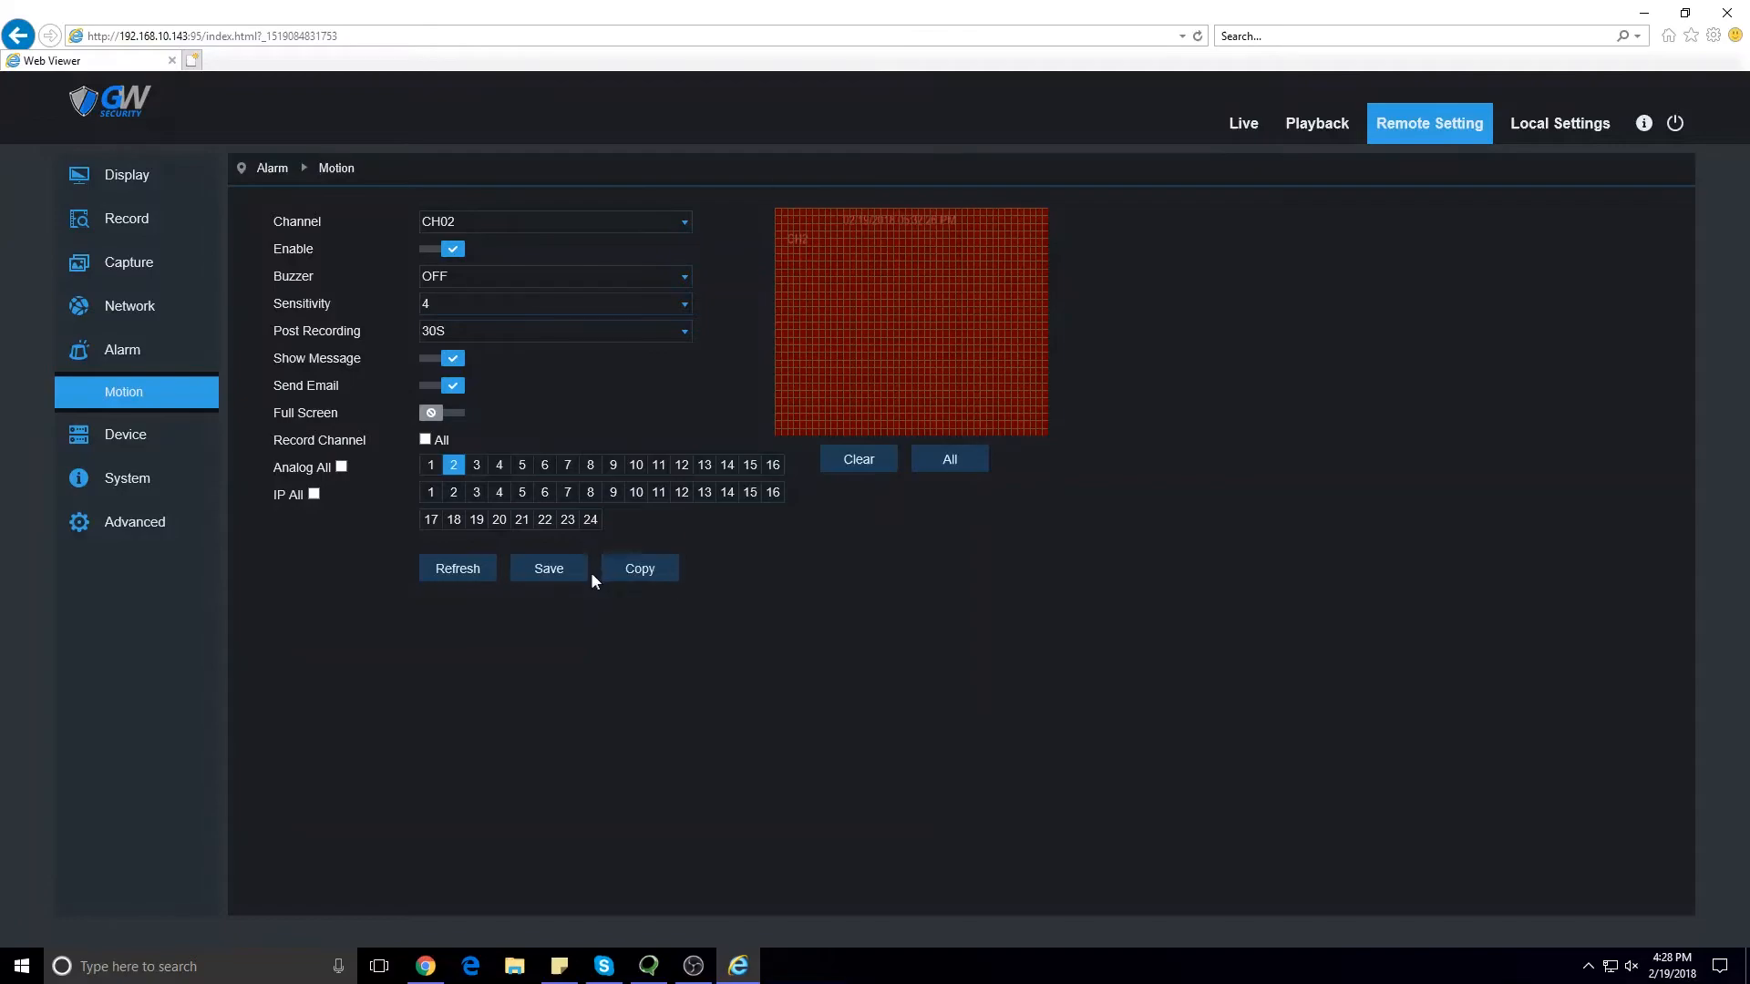
# Step: Copy CH02's motion settings to the other channels, confirm, and save
pyautogui.click(638, 568)
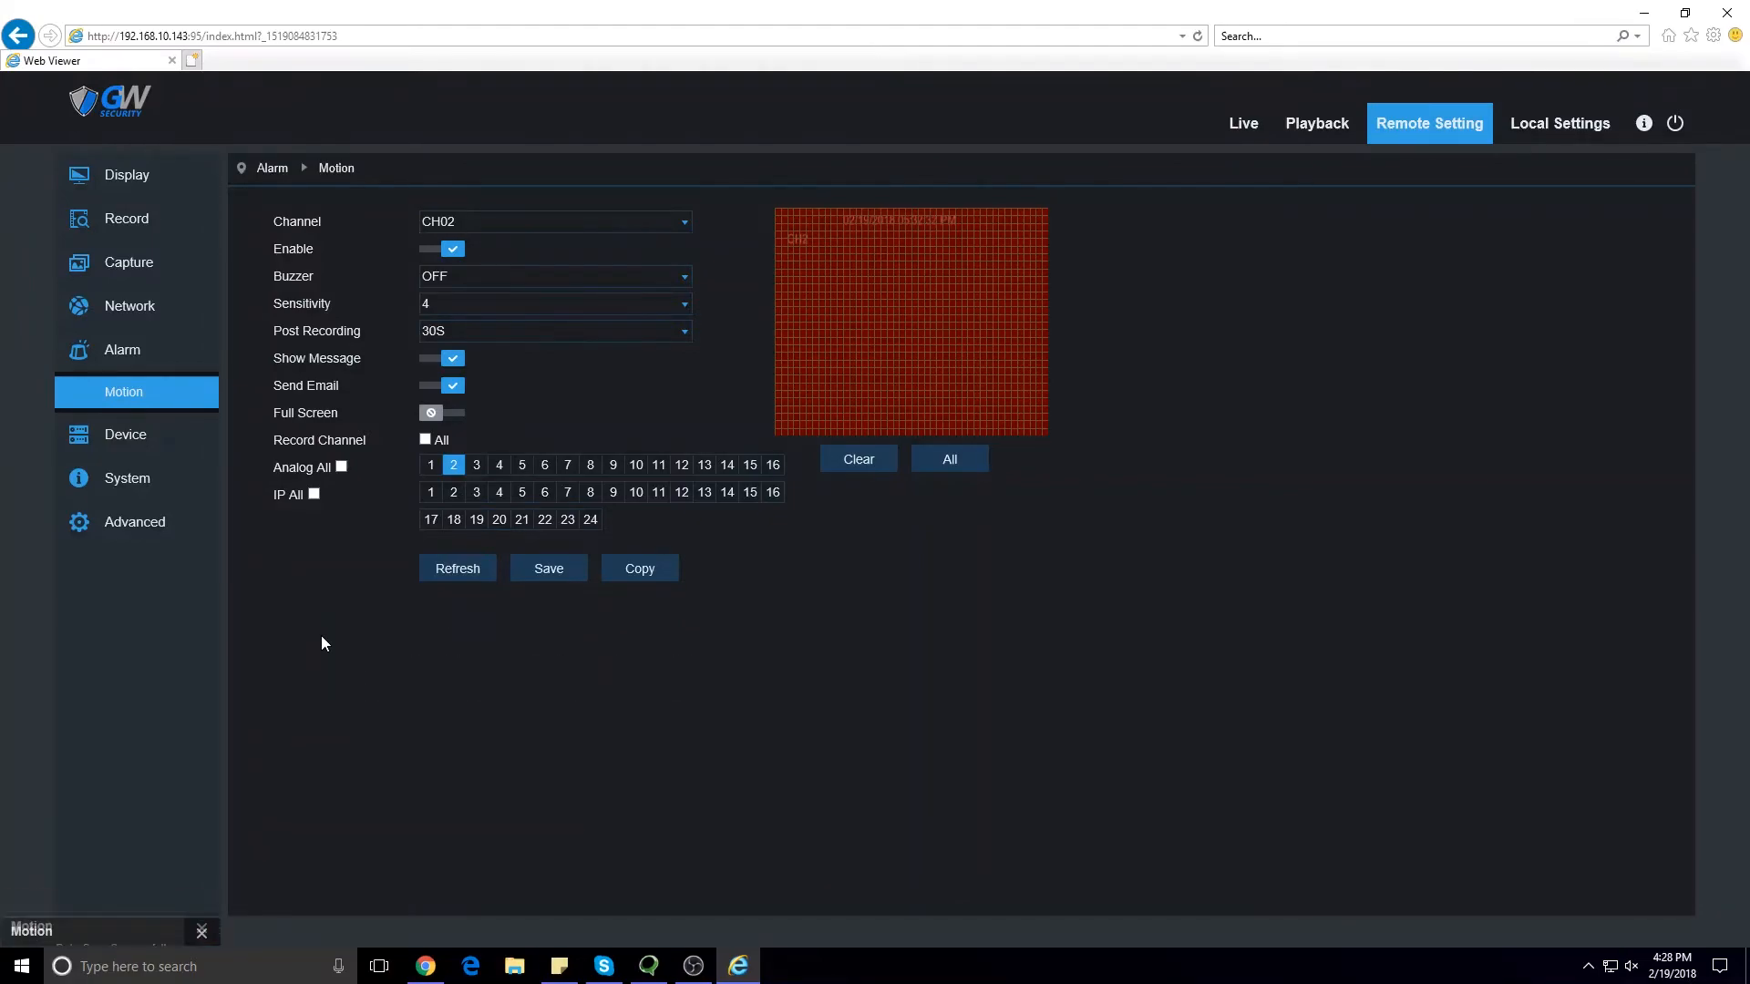
pyautogui.click(639, 568)
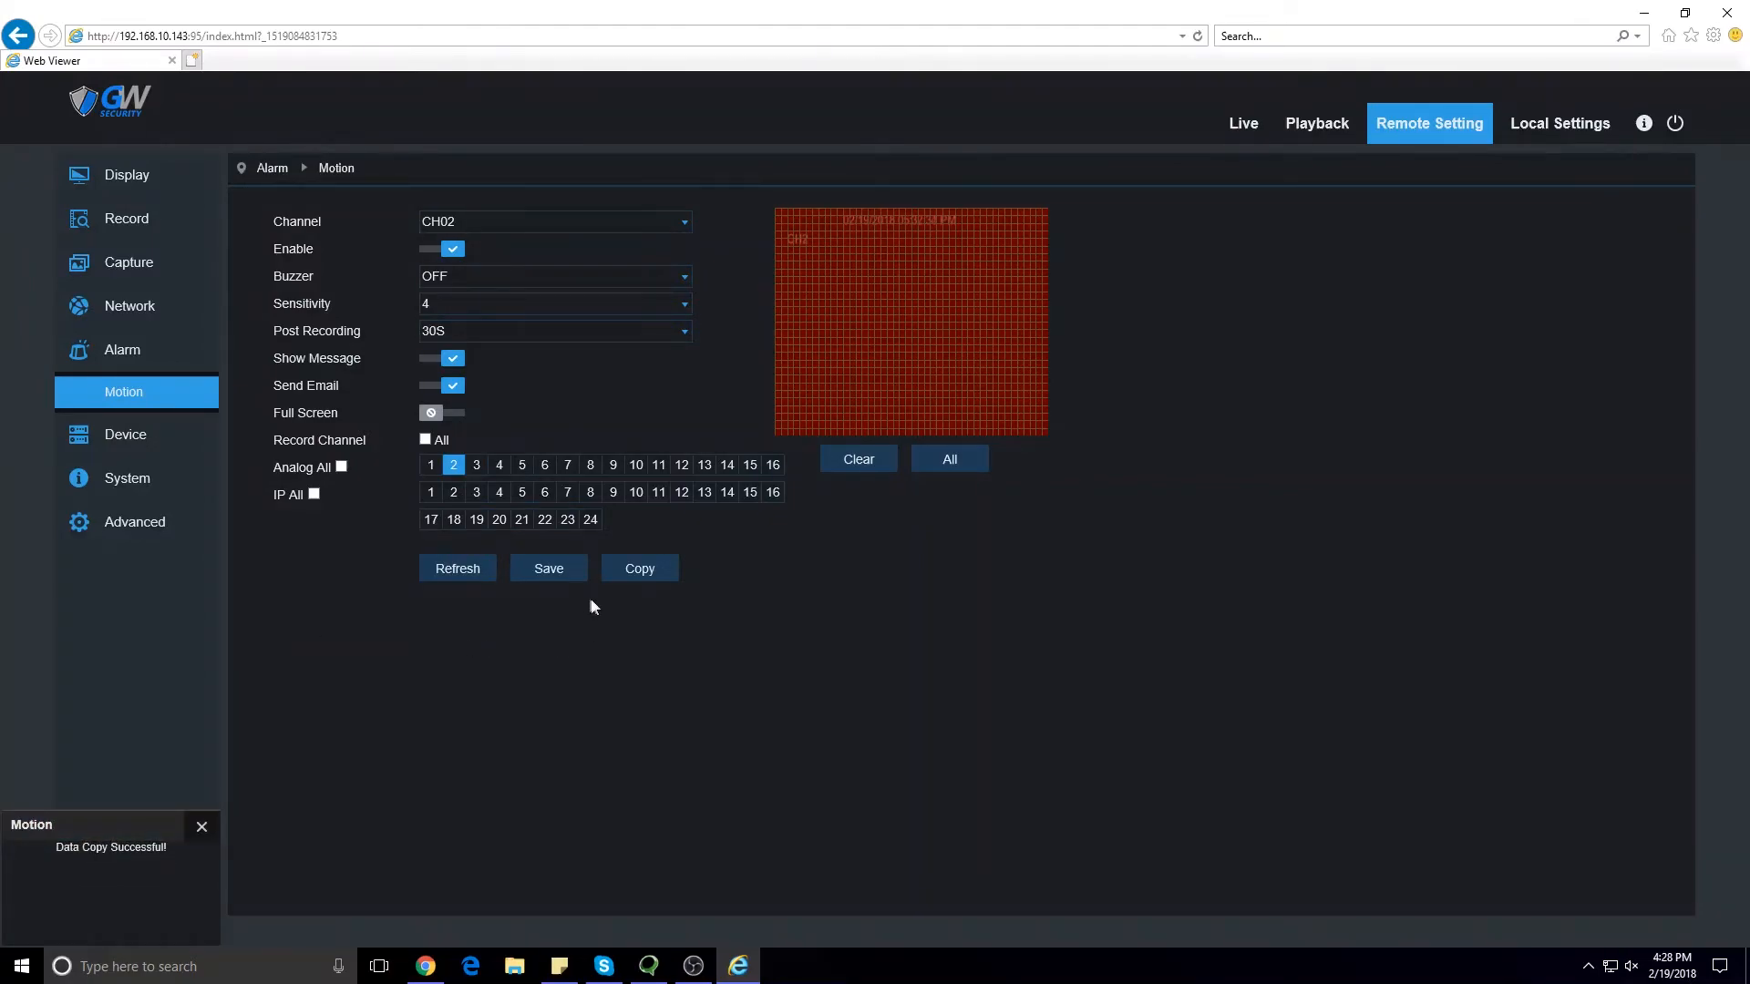
pyautogui.click(549, 568)
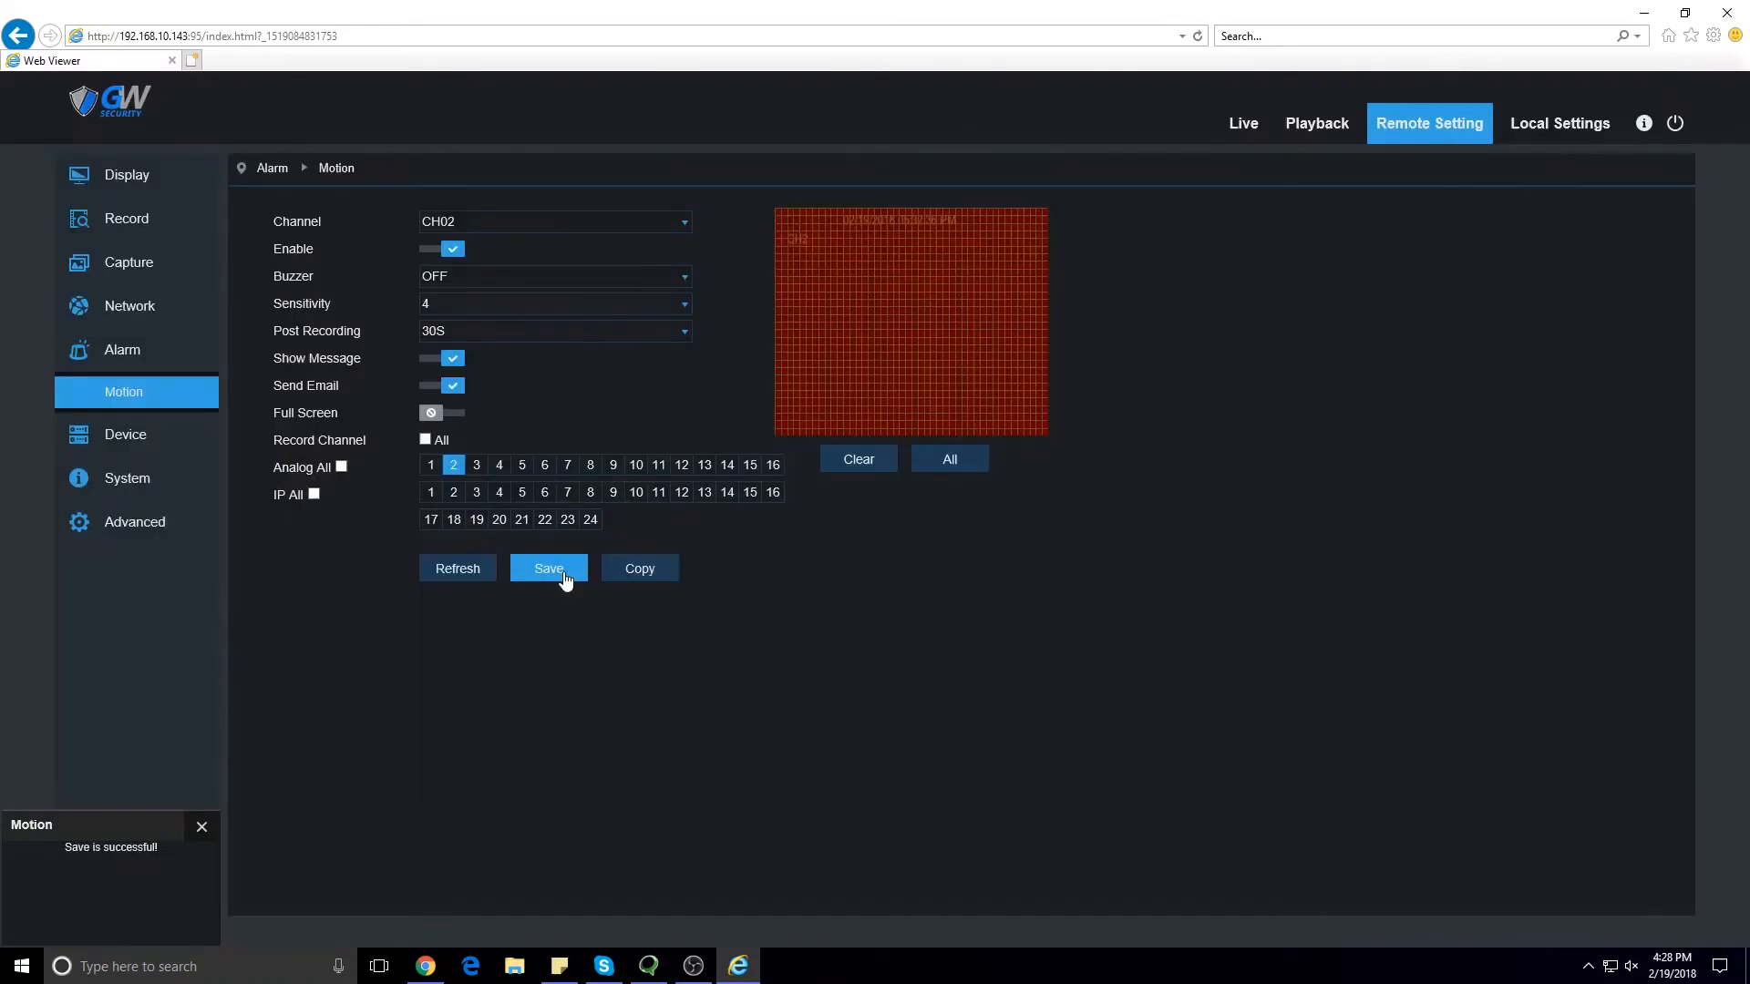
pyautogui.moveTo(686, 228)
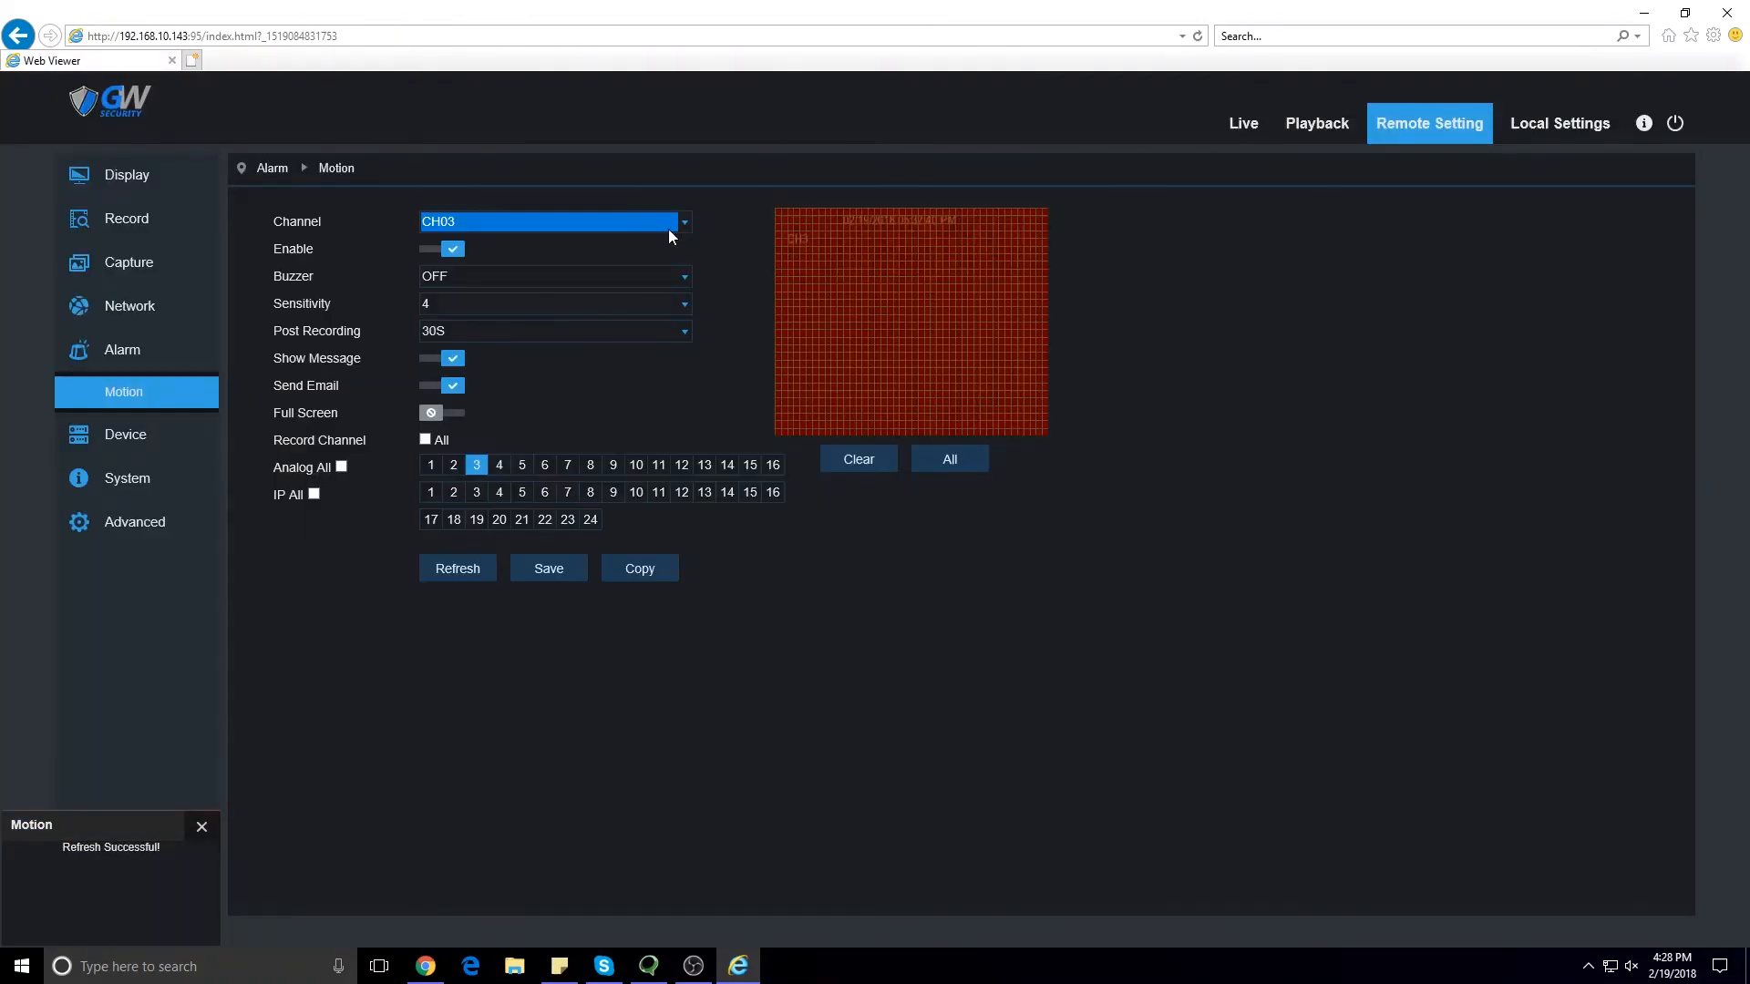
# Step: Switch the Channel selector to CH04, already enabled with the full grid marked
pyautogui.click(682, 221)
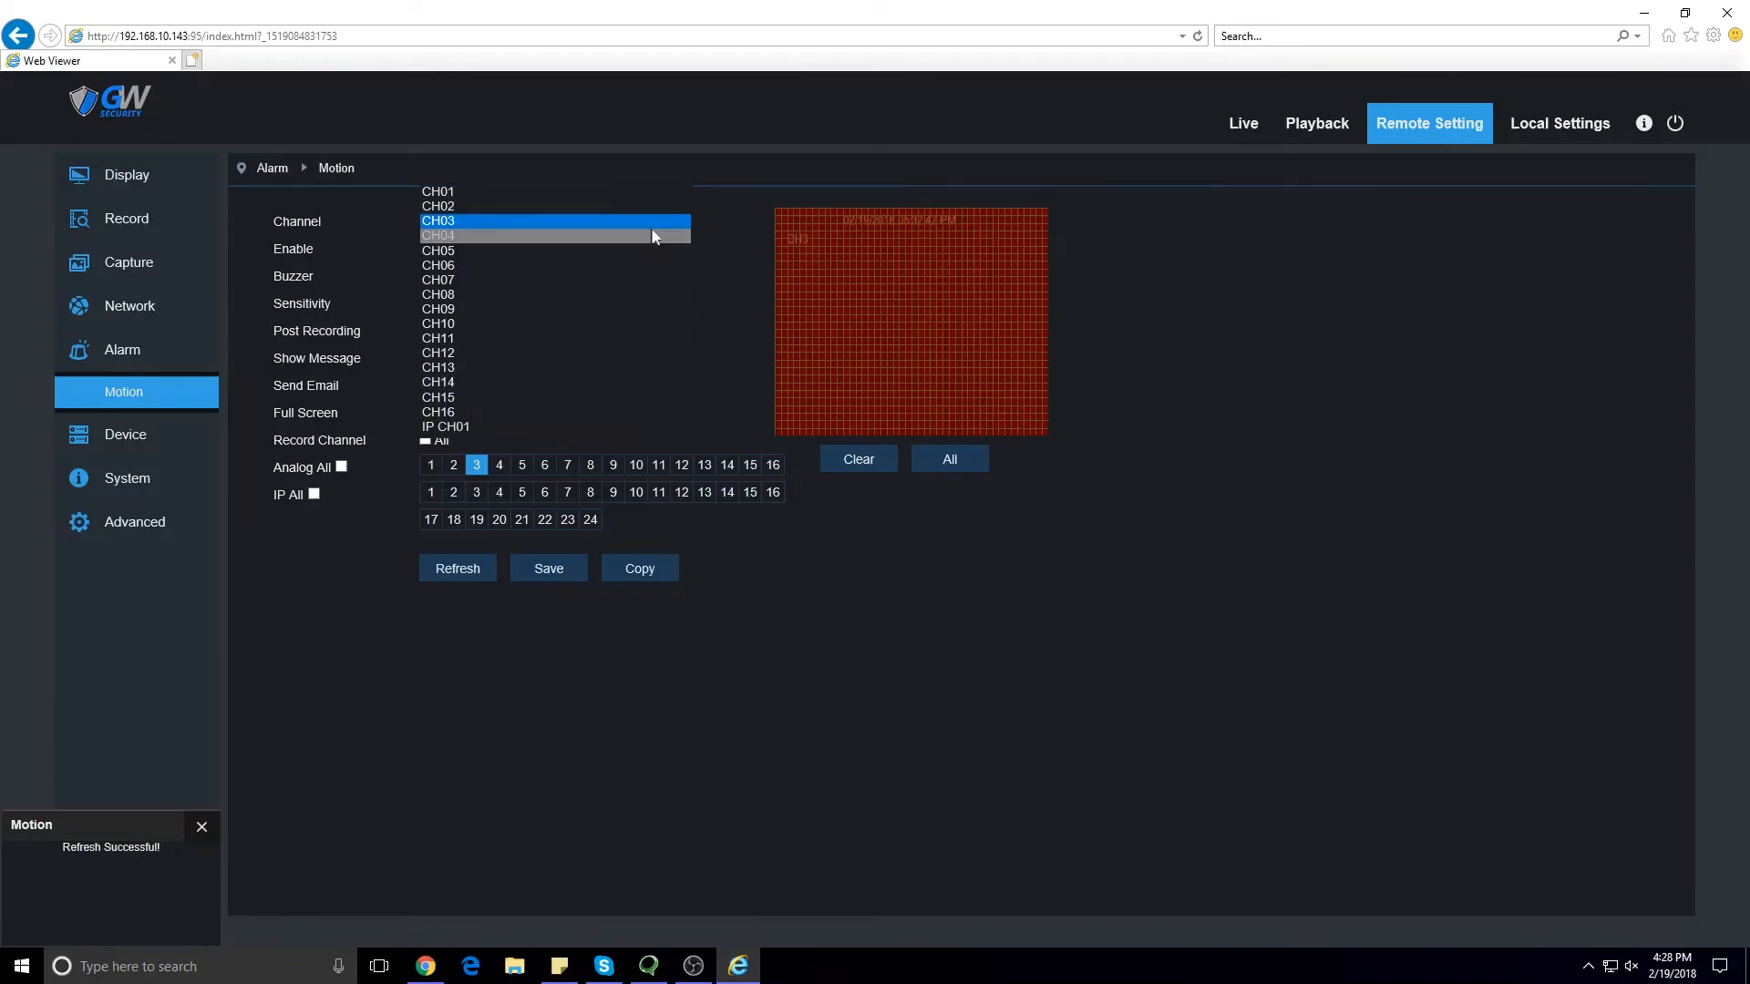
pyautogui.click(441, 235)
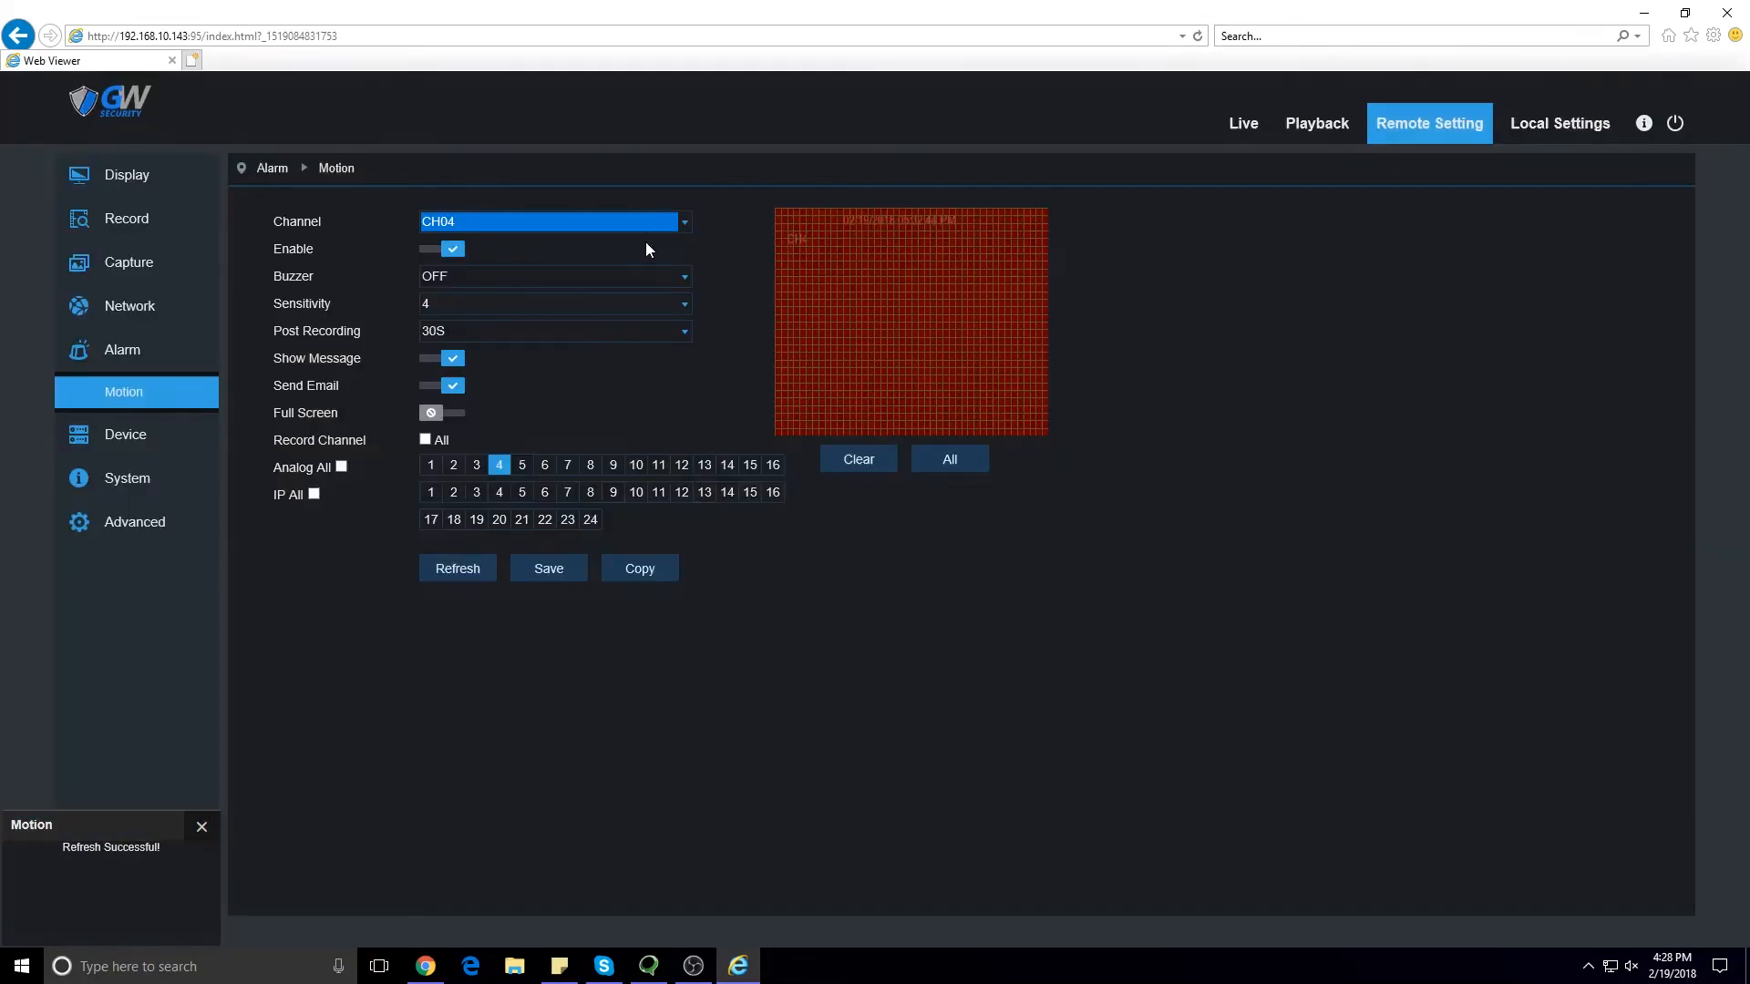